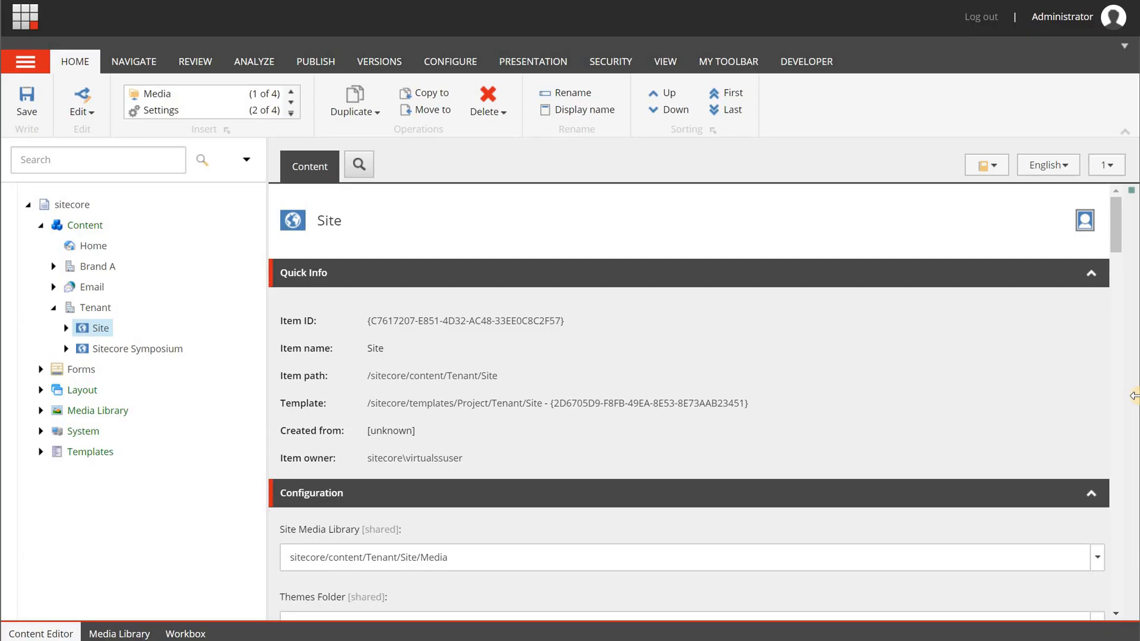
pyautogui.moveTo(712, 387)
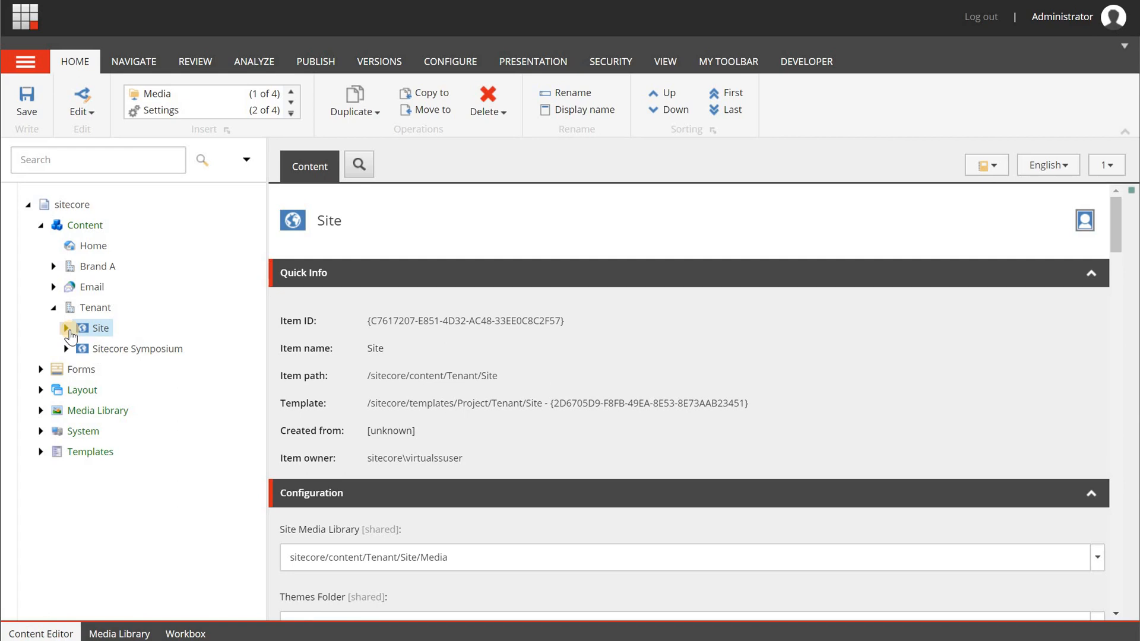
# - Expand Site > Presentation > Styles > Promo to reveal the Border grey, Dark grey and Light grey styles
pyautogui.click(67, 327)
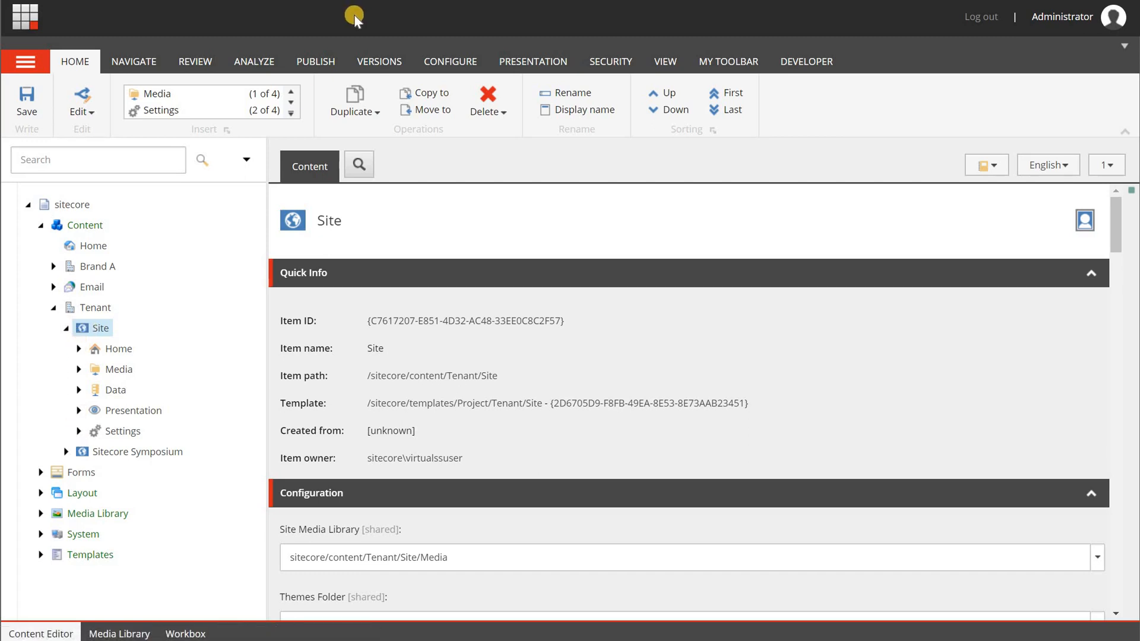
pyautogui.click(79, 410)
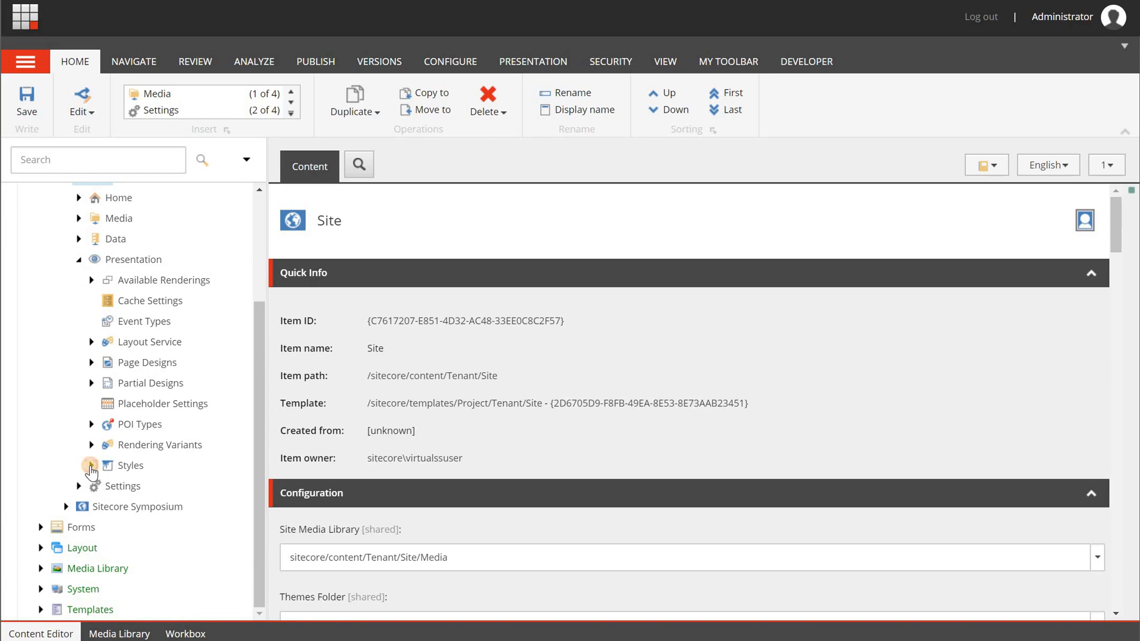
pyautogui.click(90, 467)
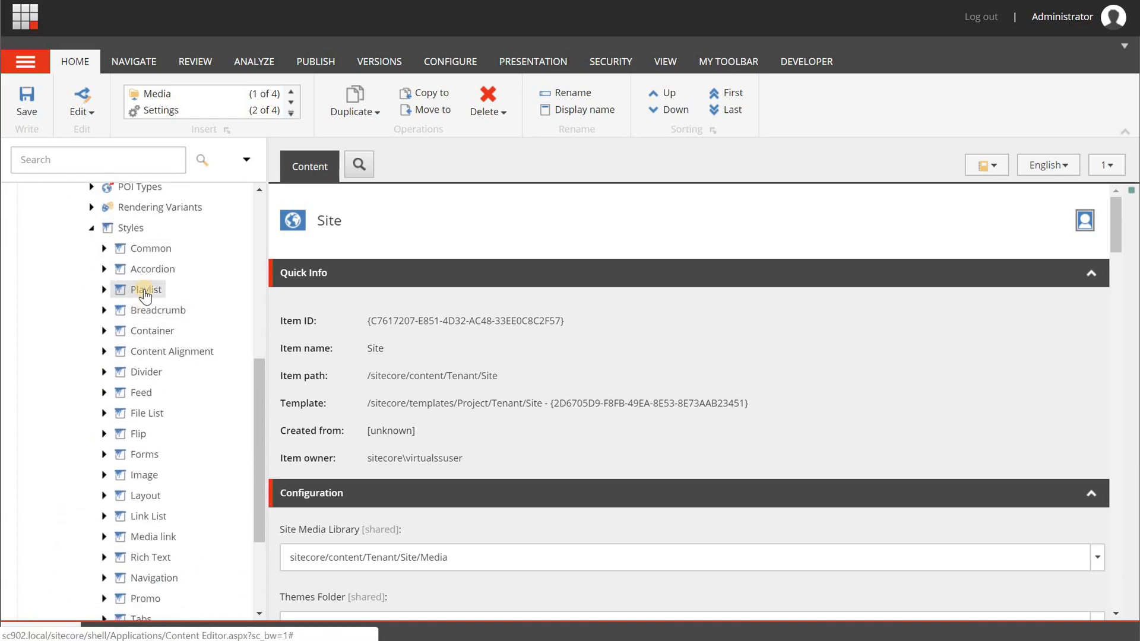
pyautogui.moveTo(107, 342)
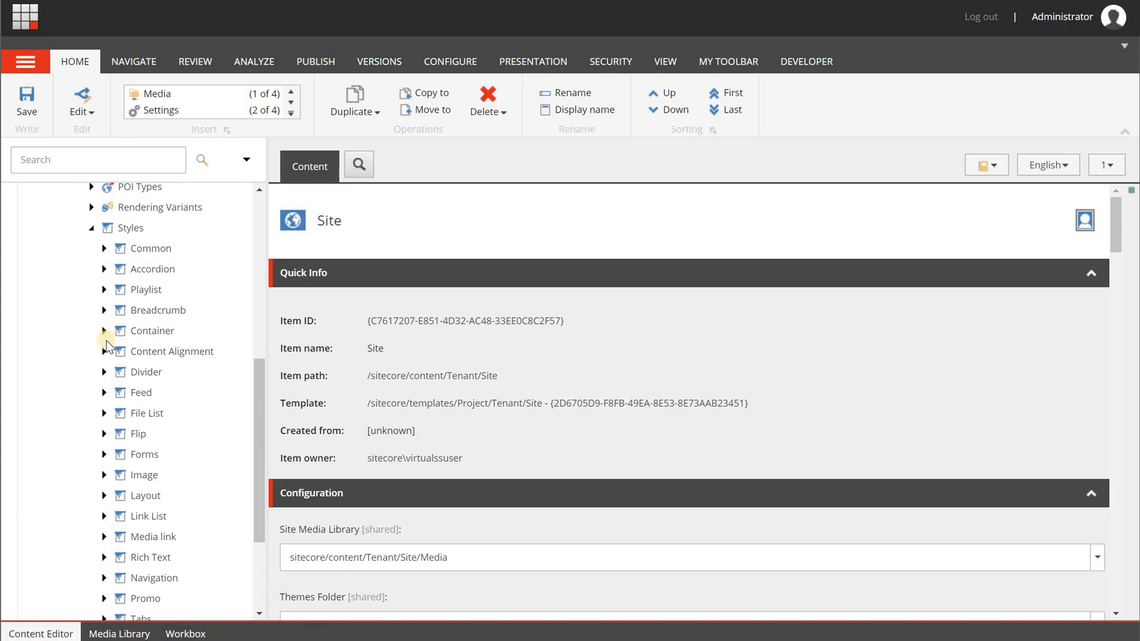
pyautogui.scroll(-3)
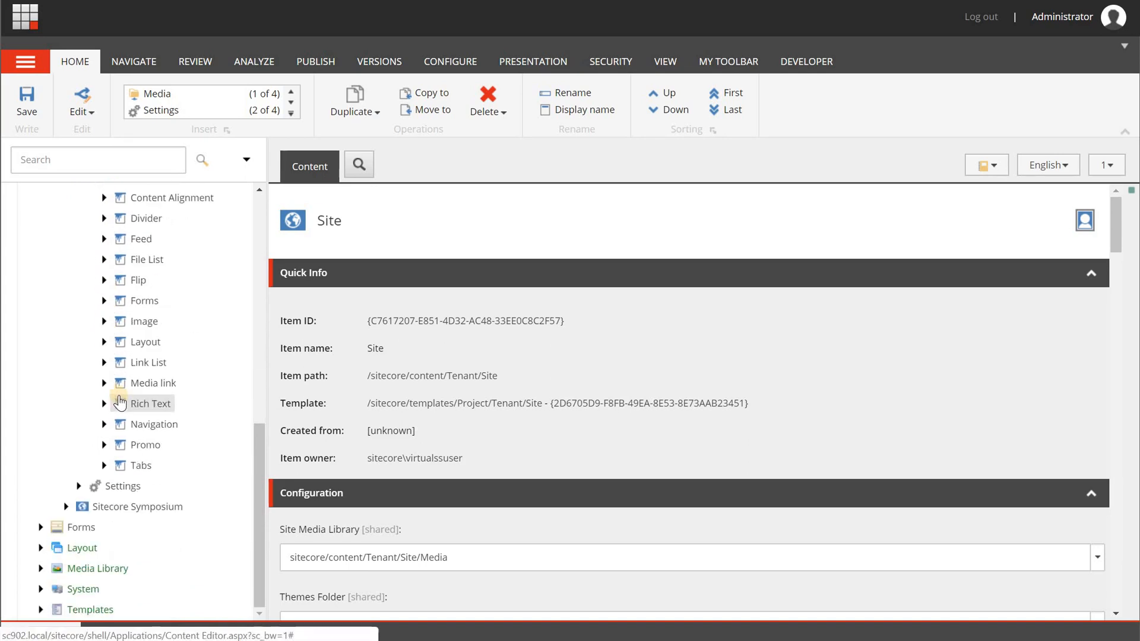
pyautogui.moveTo(113, 449)
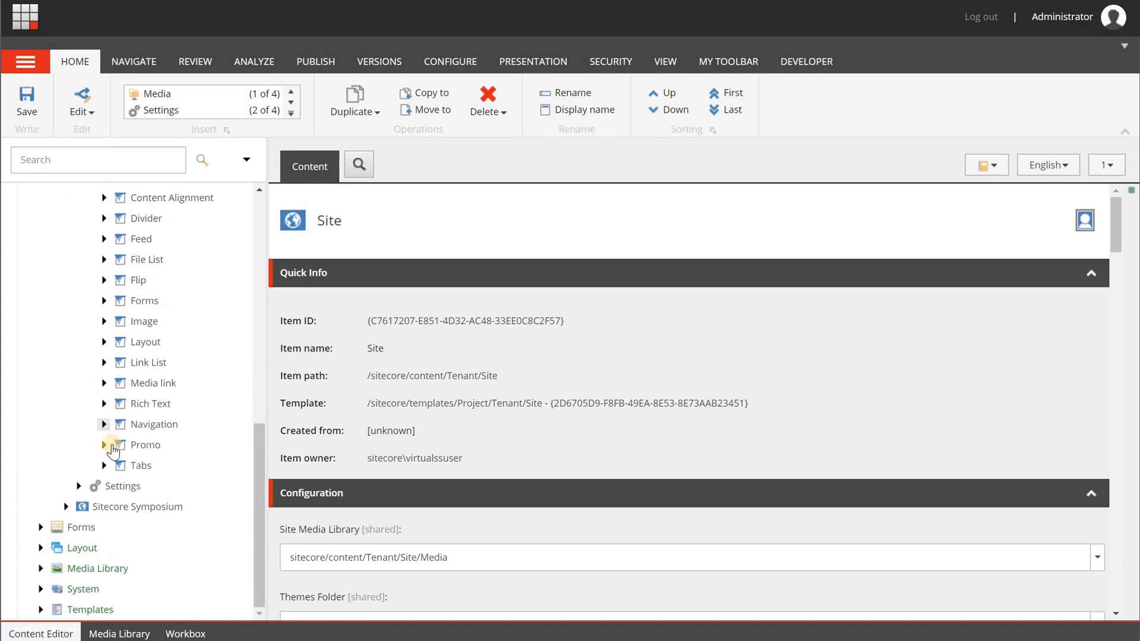
pyautogui.click(105, 444)
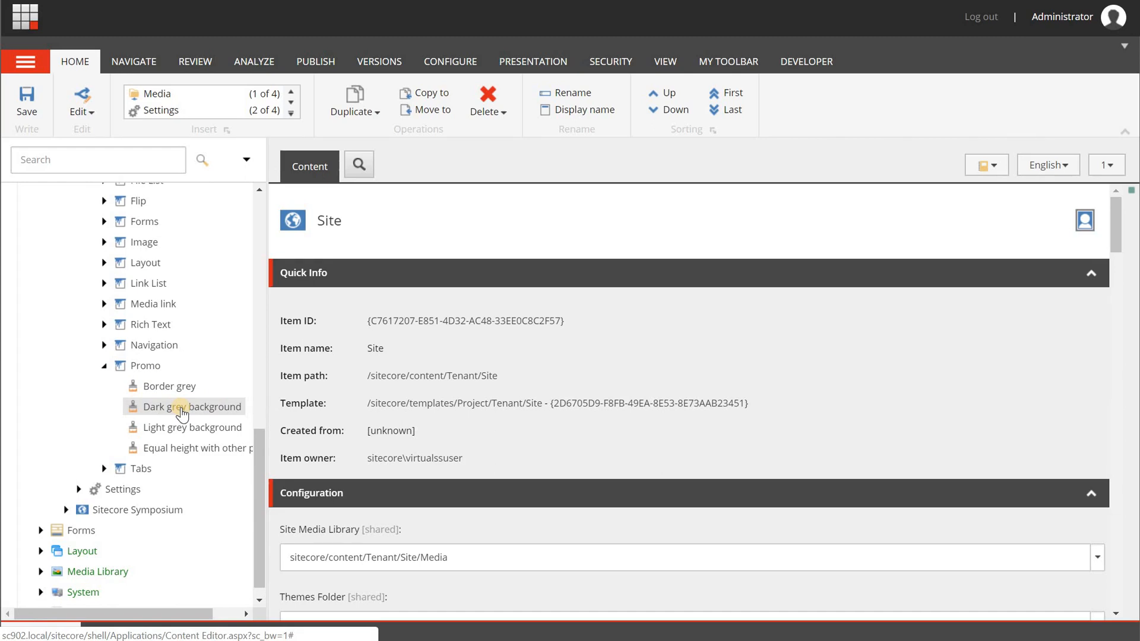
# - Select the Dark grey background style and focus its Value field showing background-color-dg
pyautogui.click(192, 406)
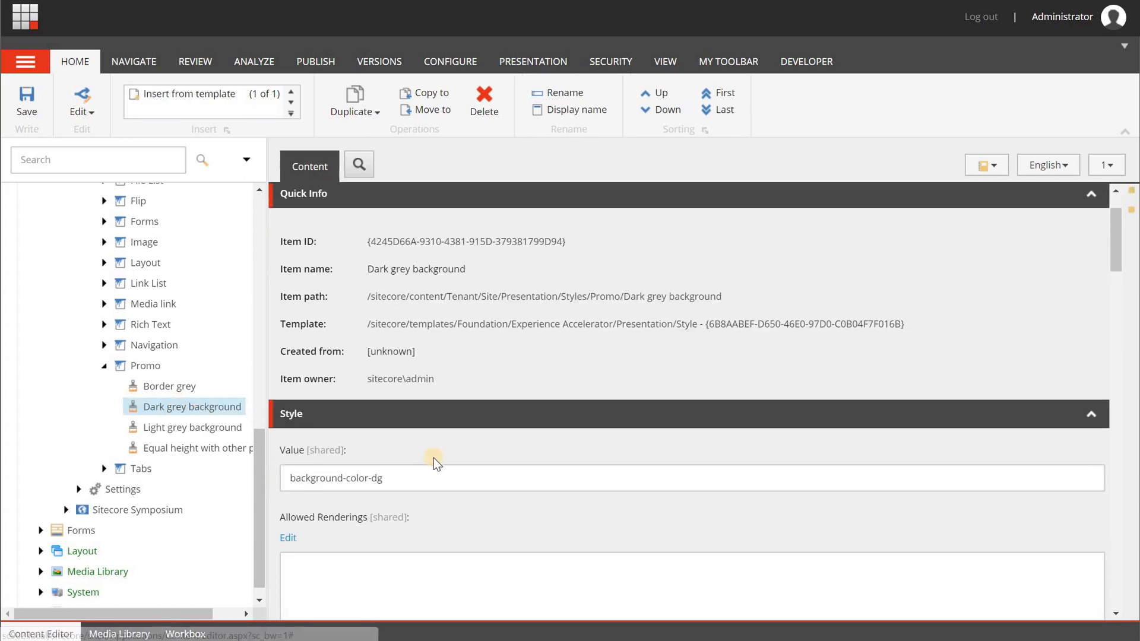
pyautogui.scroll(-3)
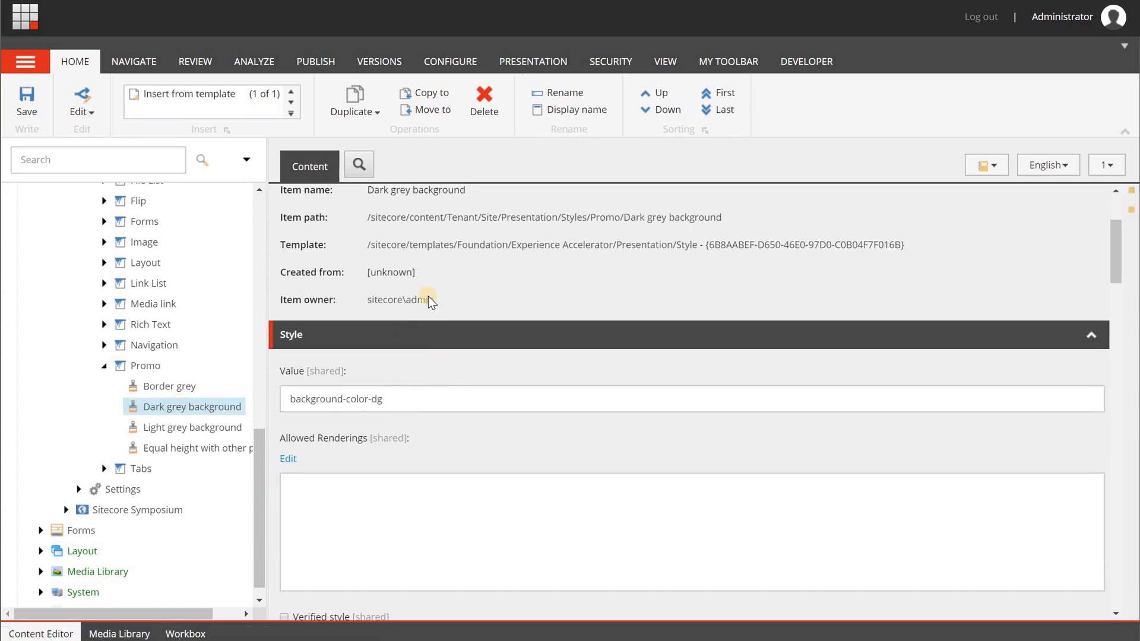
pyautogui.moveTo(317, 399)
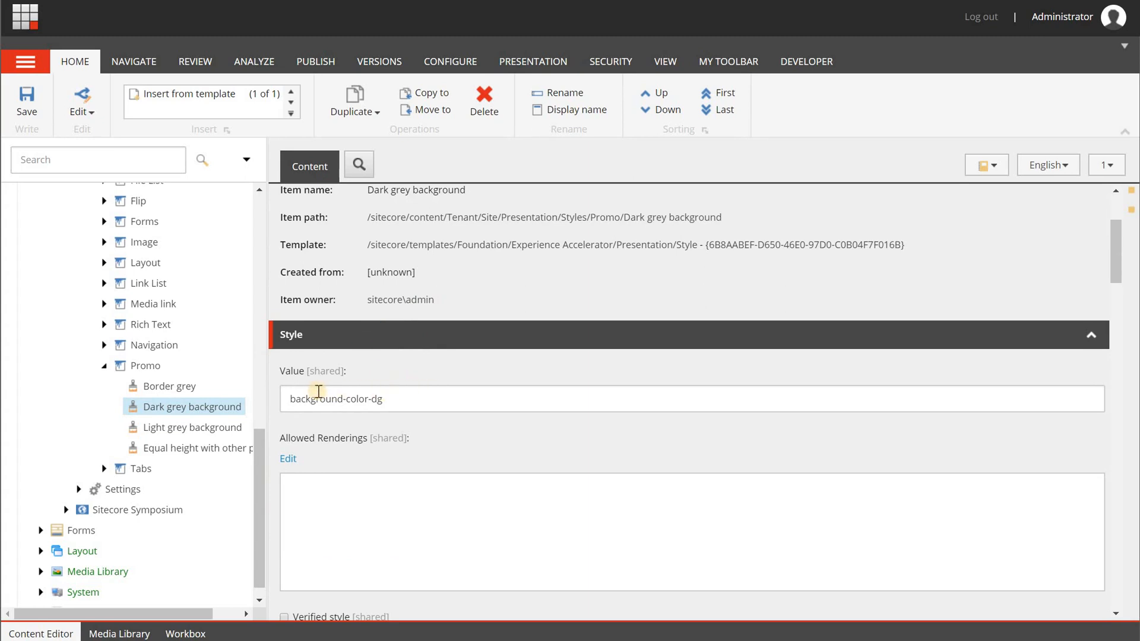
pyautogui.click(422, 399)
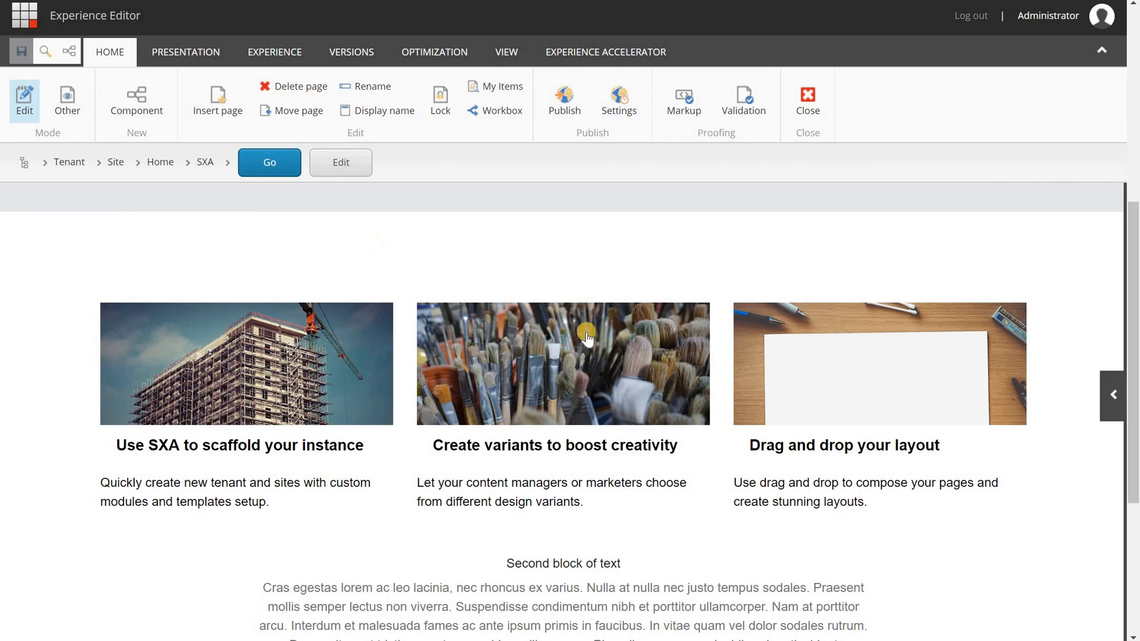
pyautogui.moveTo(231, 410)
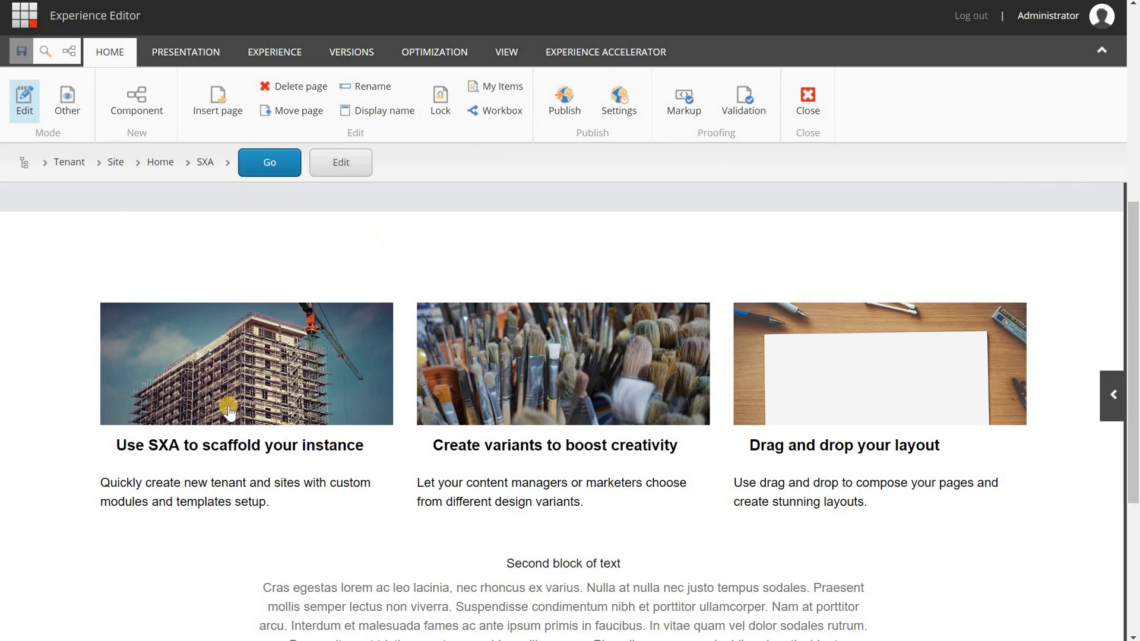
pyautogui.moveTo(271, 342)
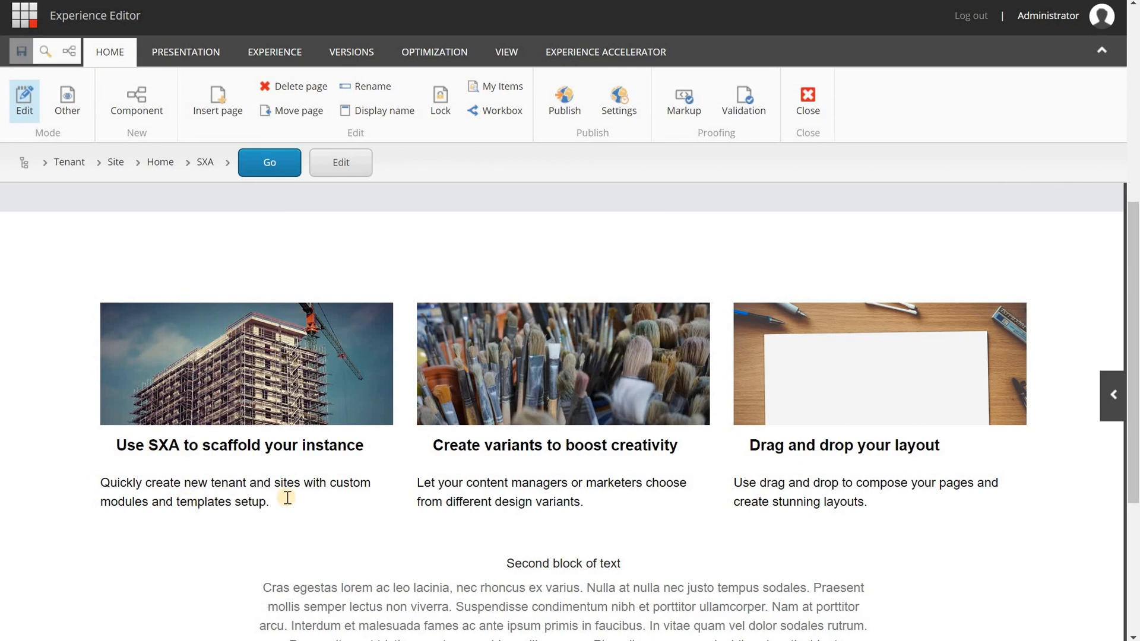
# - Select the first promo's description text for inline editing
pyautogui.click(286, 499)
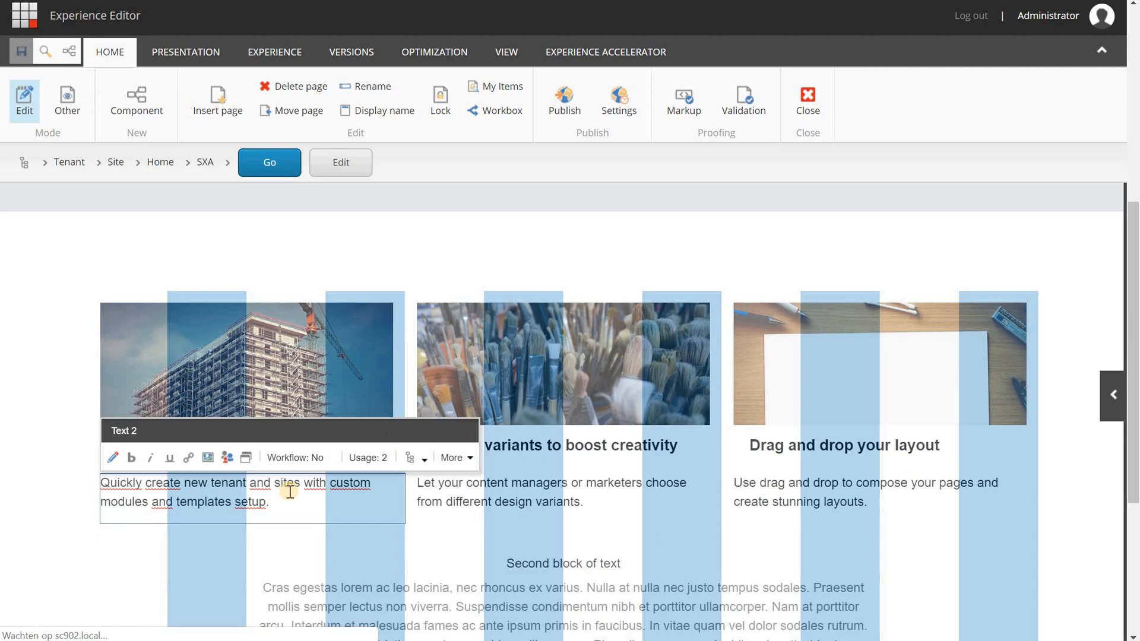
# - Show the first promo's Control Properties (Promo-1, variant Teaser 2) down to the Styling section
pyautogui.click(348, 423)
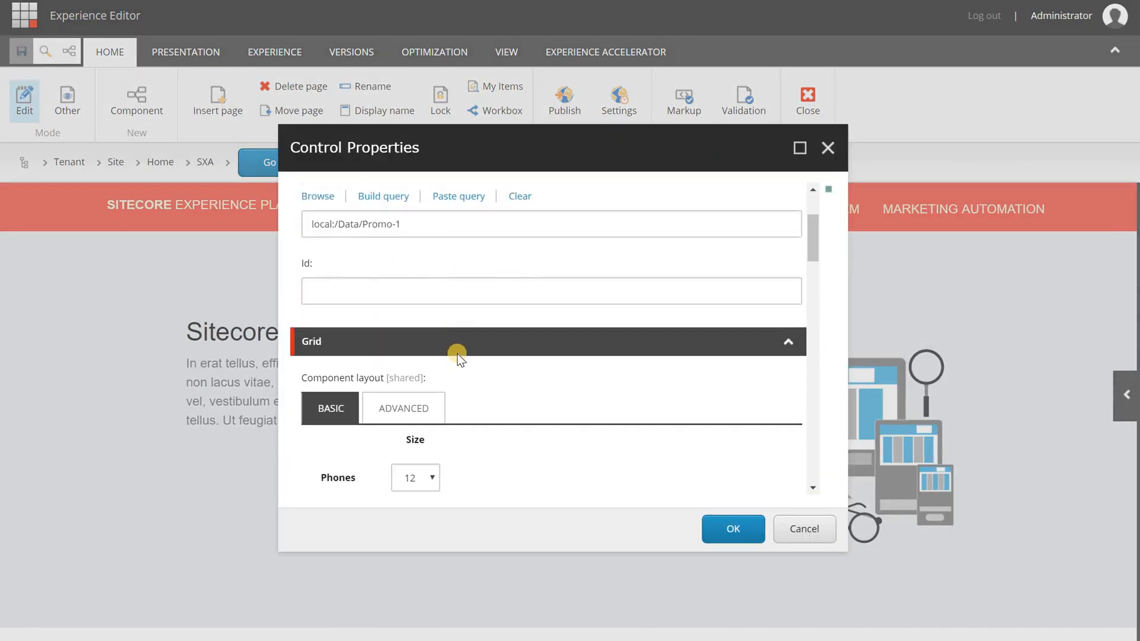
pyautogui.scroll(-3)
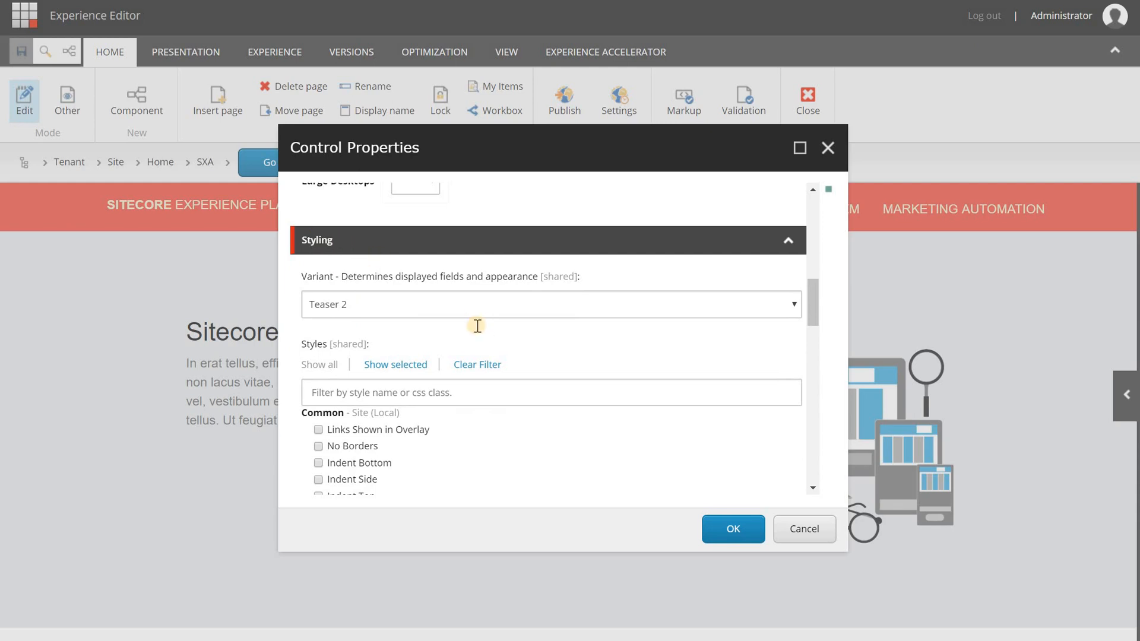
pyautogui.scroll(-3)
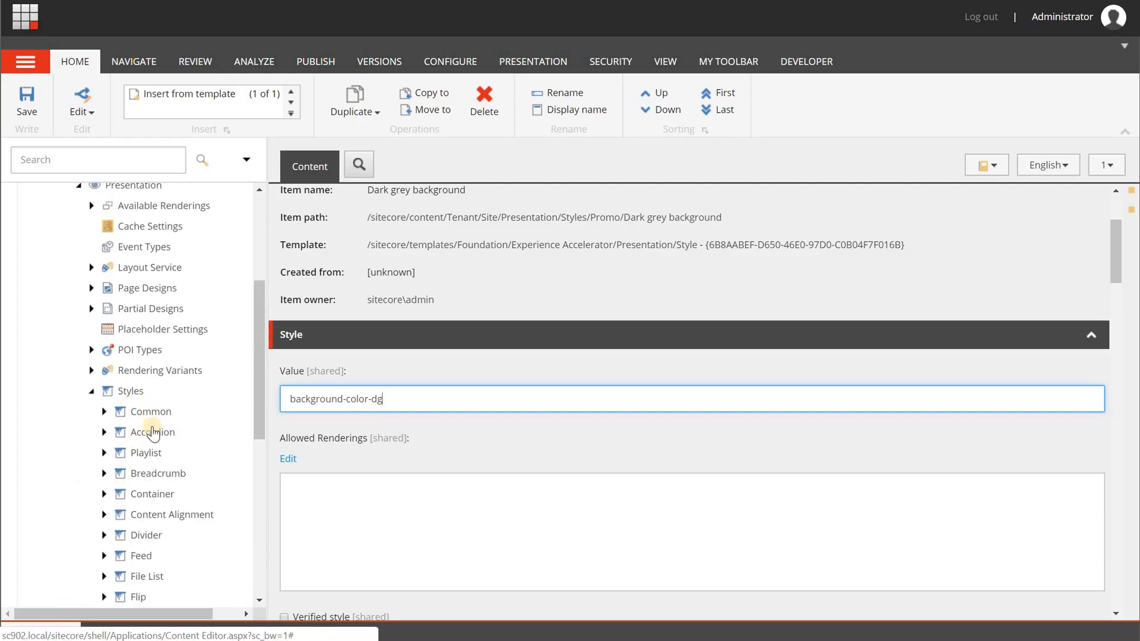
pyautogui.click(151, 410)
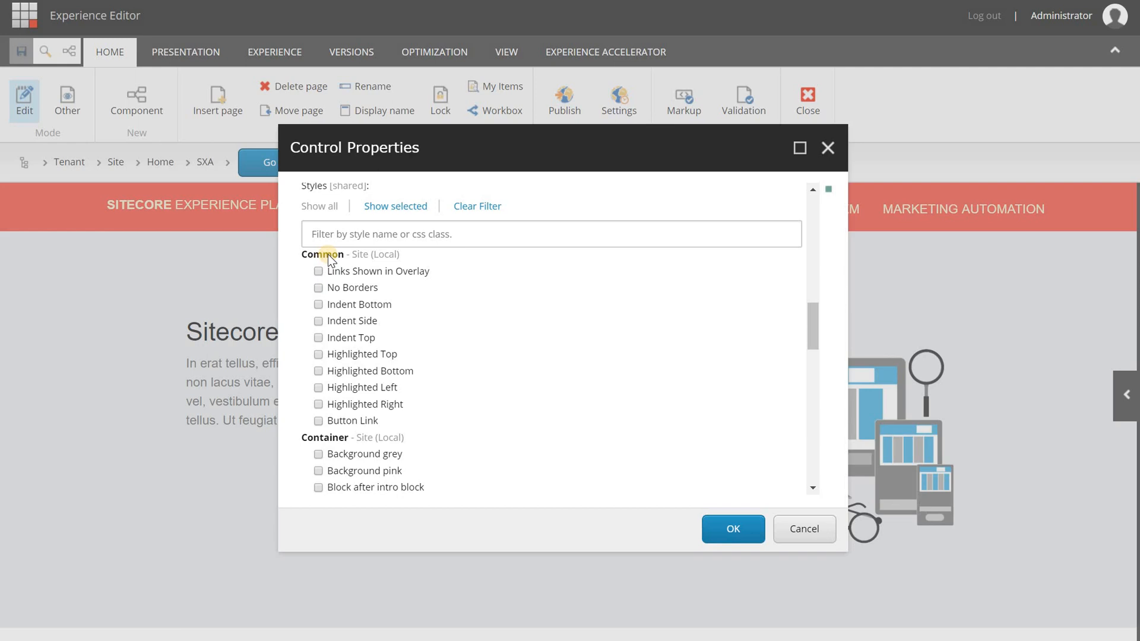
# - Apply the Border grey promo style to the first promo, Use SXA to scaffold your instance
pyautogui.scroll(-3)
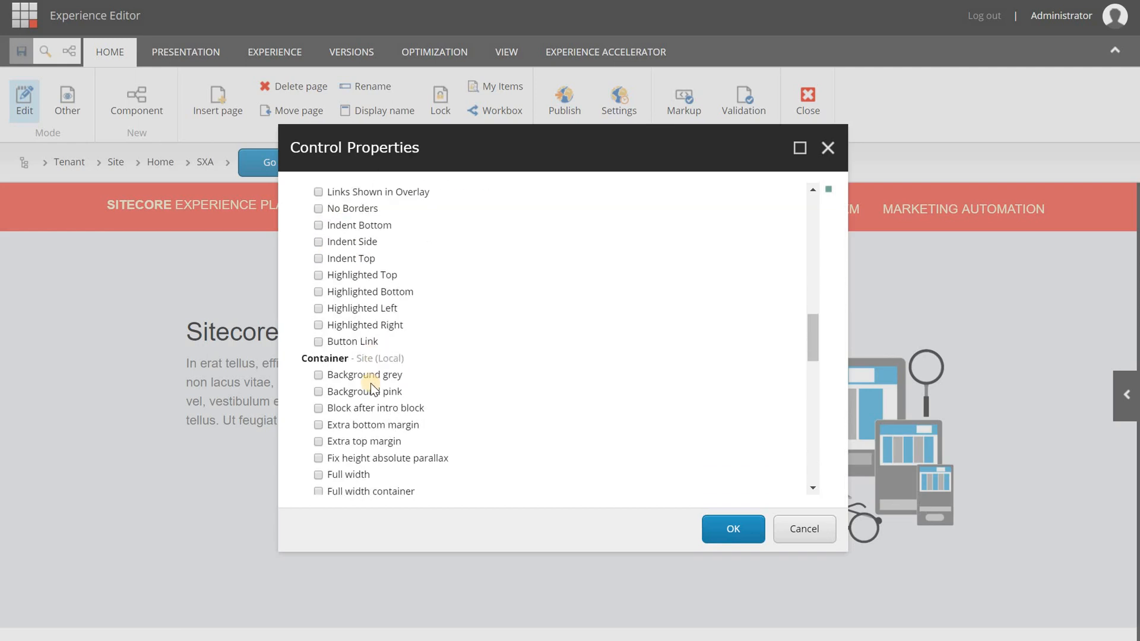
pyautogui.scroll(-3)
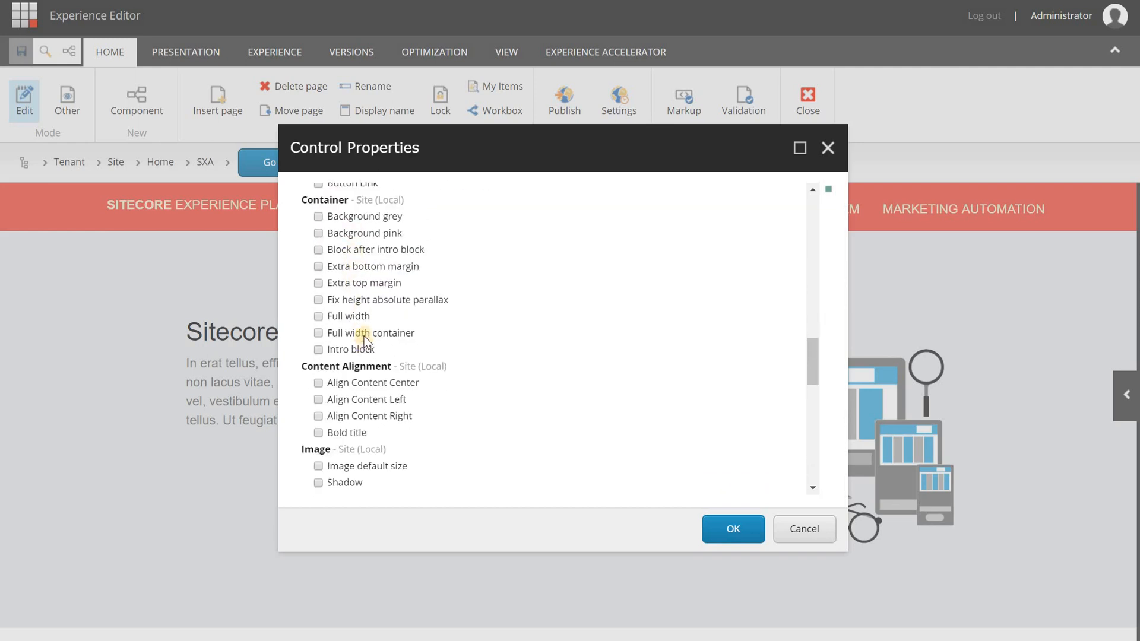
pyautogui.scroll(-3)
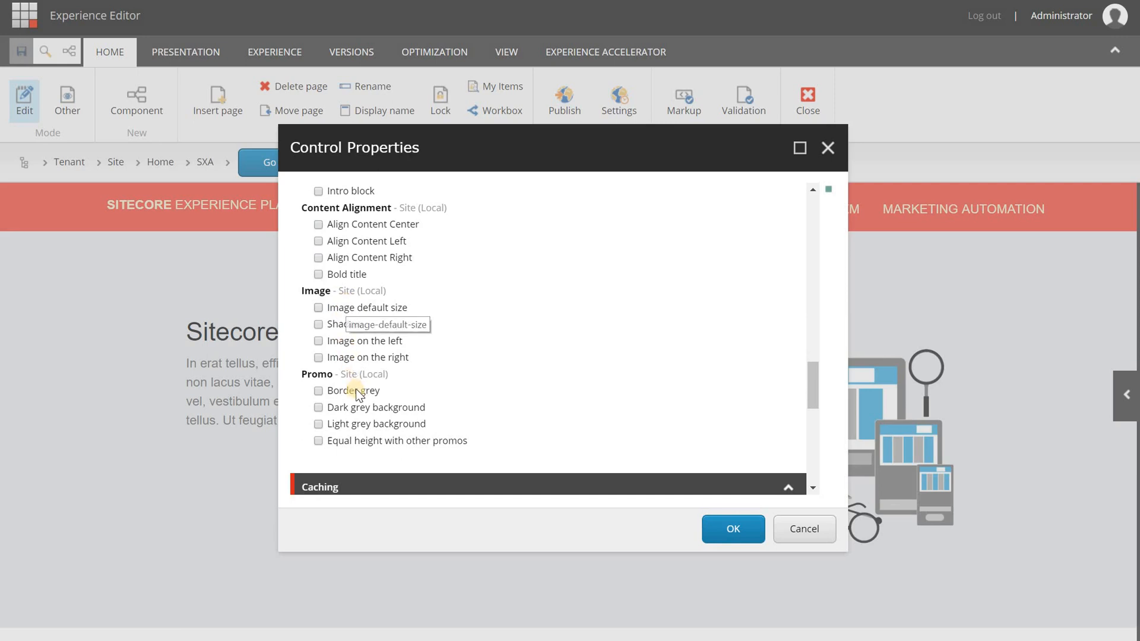
pyautogui.moveTo(367, 398)
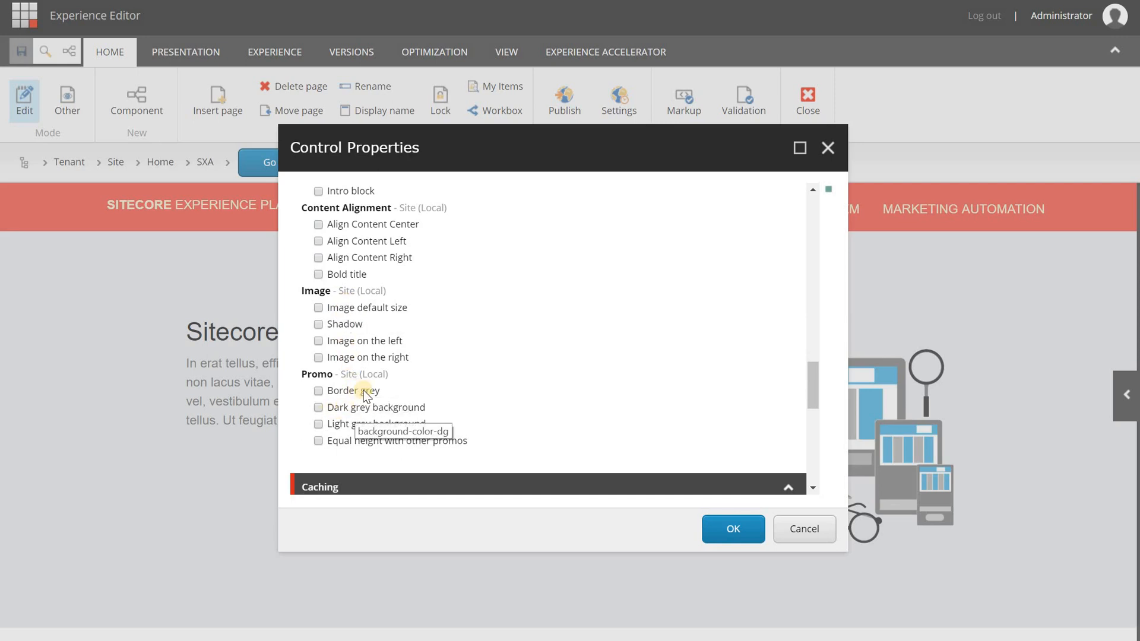
pyautogui.moveTo(408, 410)
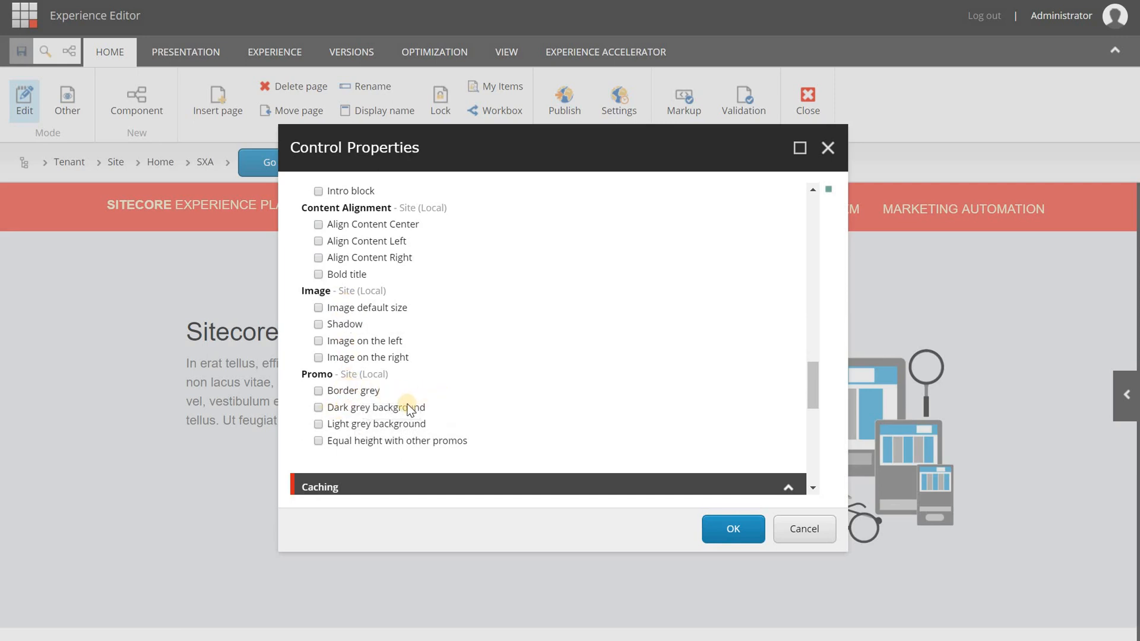
pyautogui.moveTo(520, 422)
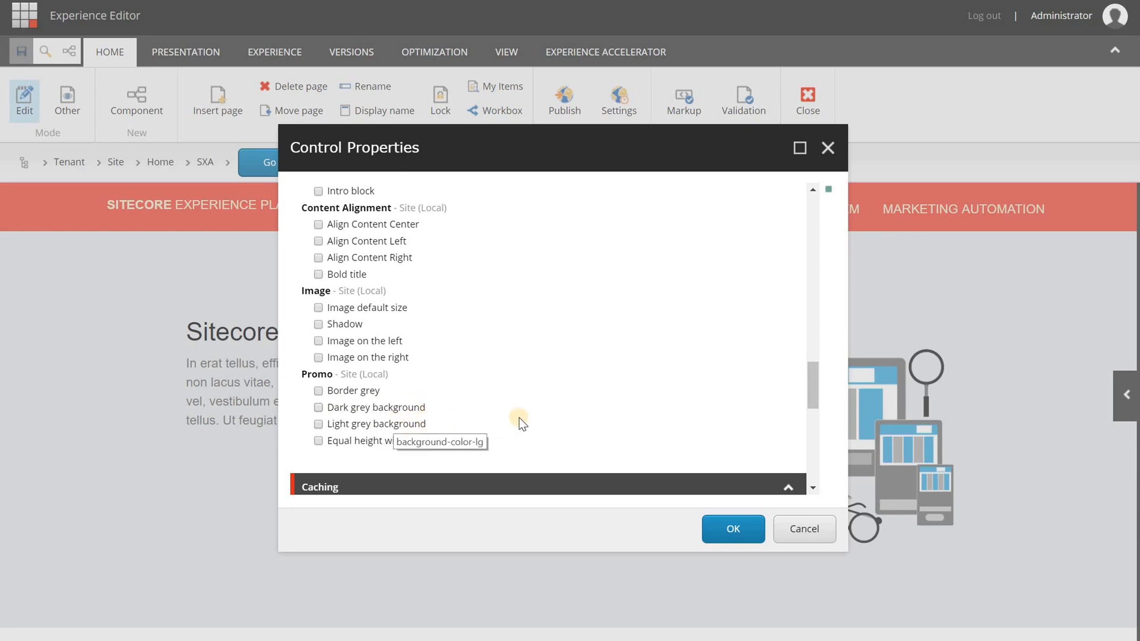
pyautogui.moveTo(437, 405)
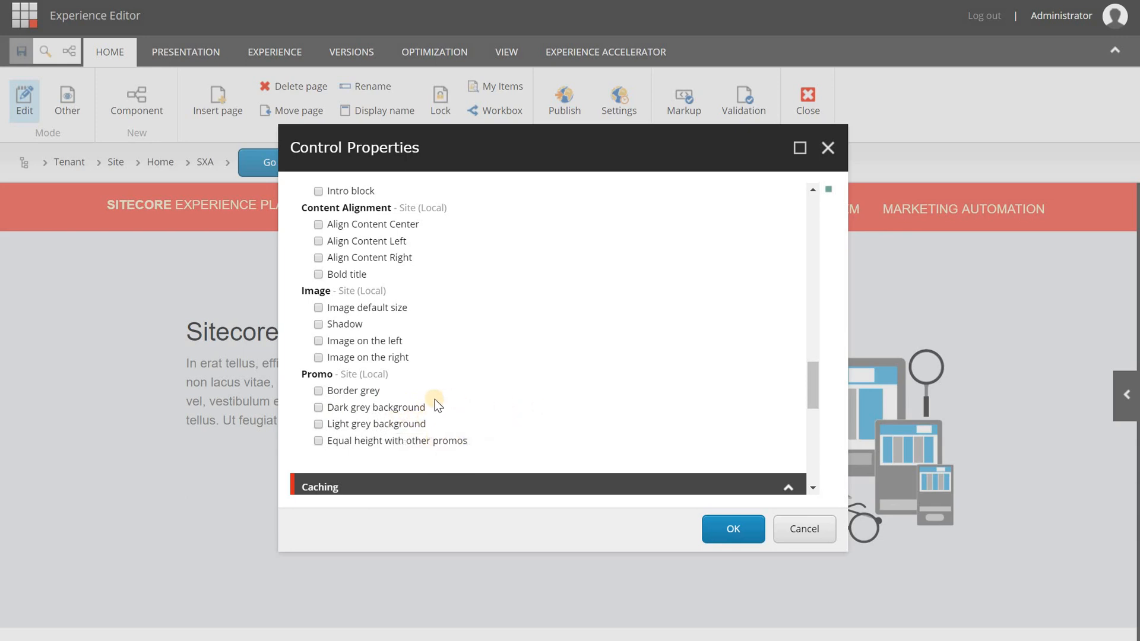
pyautogui.click(318, 390)
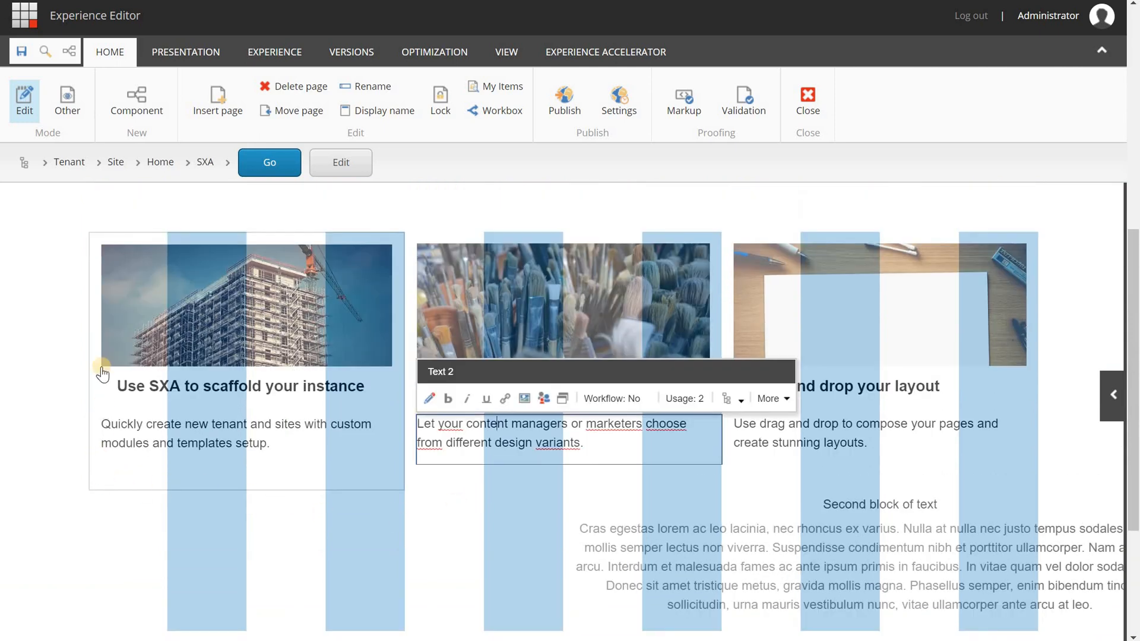
pyautogui.moveTo(182, 487)
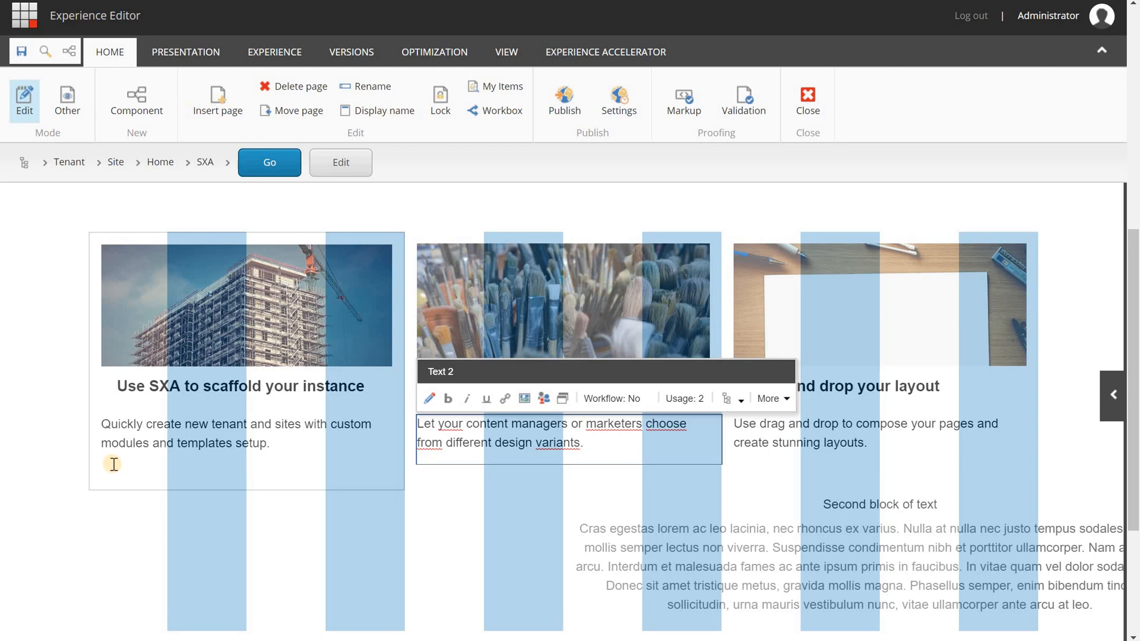
pyautogui.moveTo(106, 425)
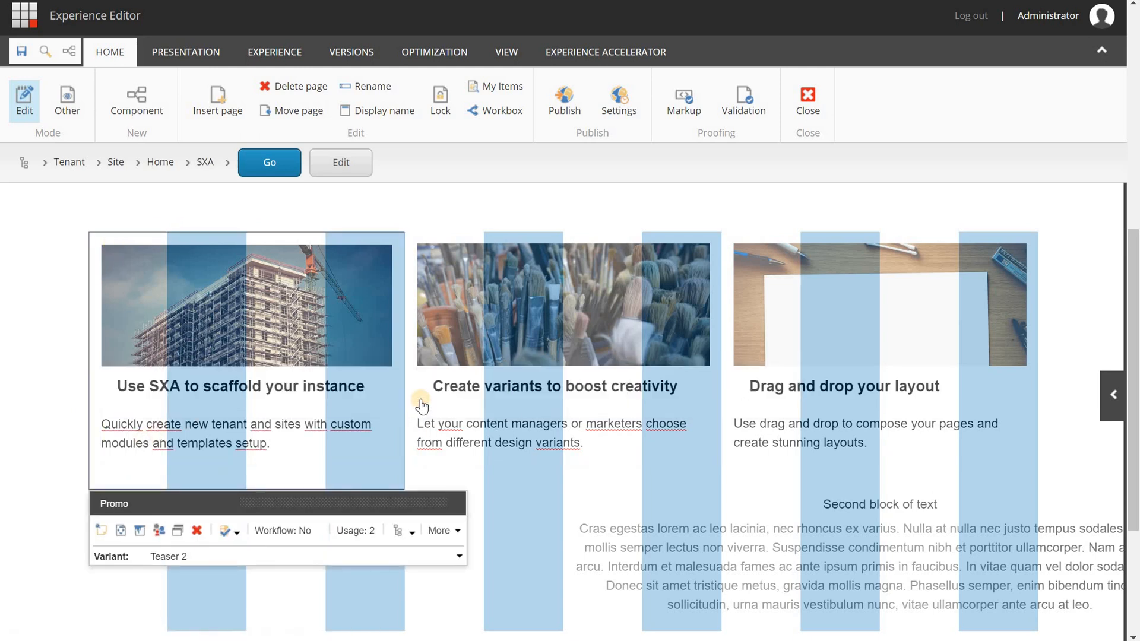
# - Bring up Chrome DevTools beside the page of three promos
pyautogui.press('F12')
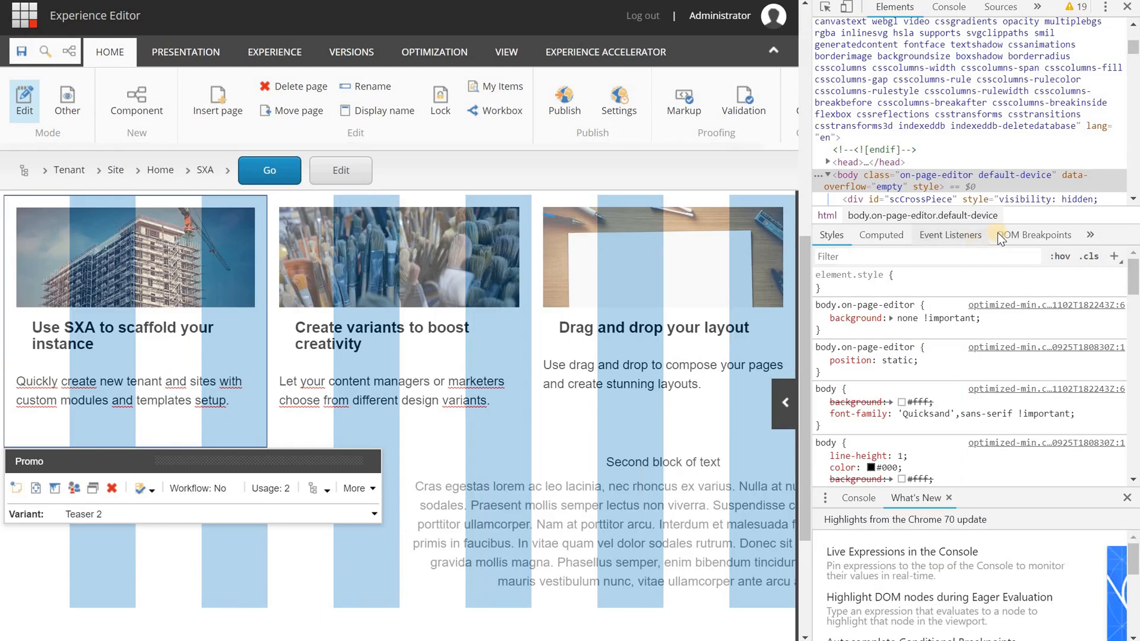
# - Inspect the promo divs to confirm the first carries border-grey and the second has no style class
pyautogui.click(826, 174)
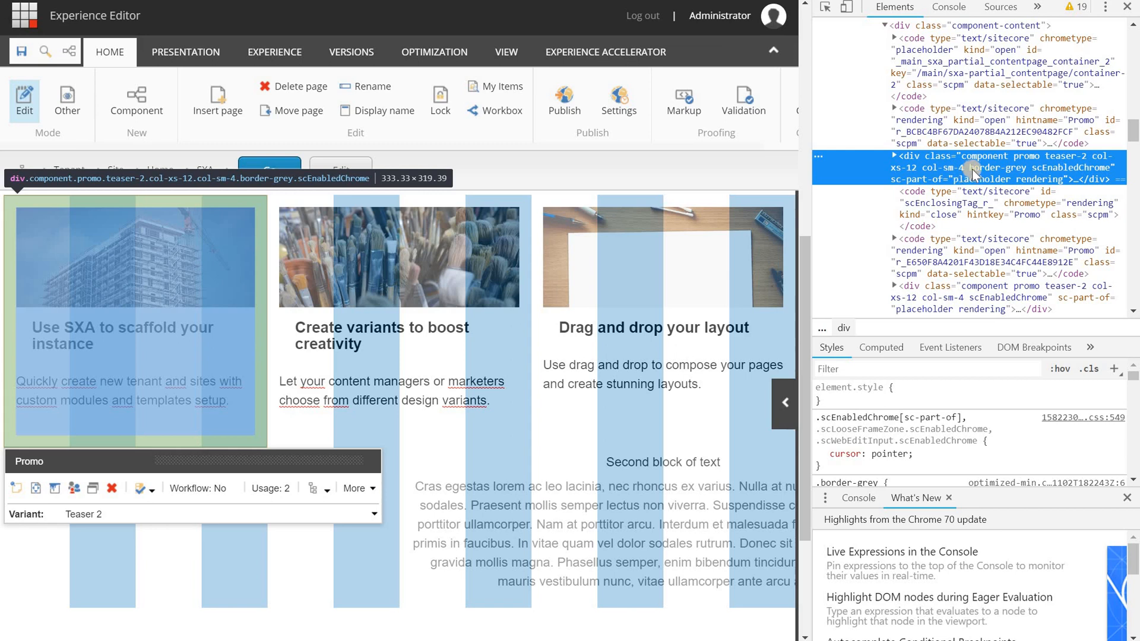
pyautogui.moveTo(977, 176)
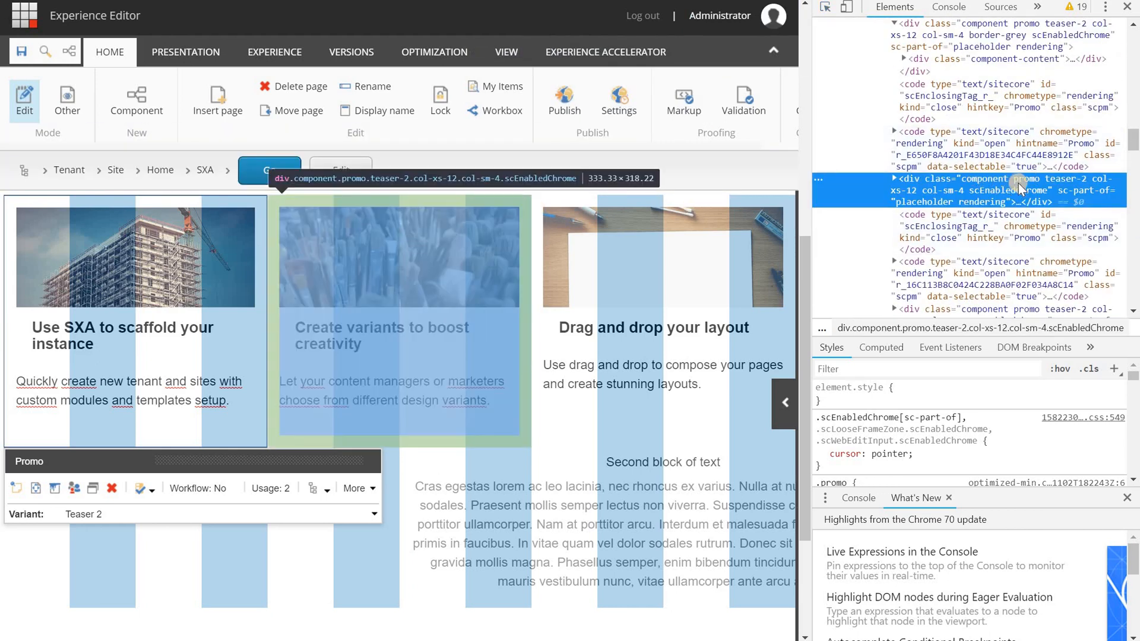
pyautogui.moveTo(939, 181)
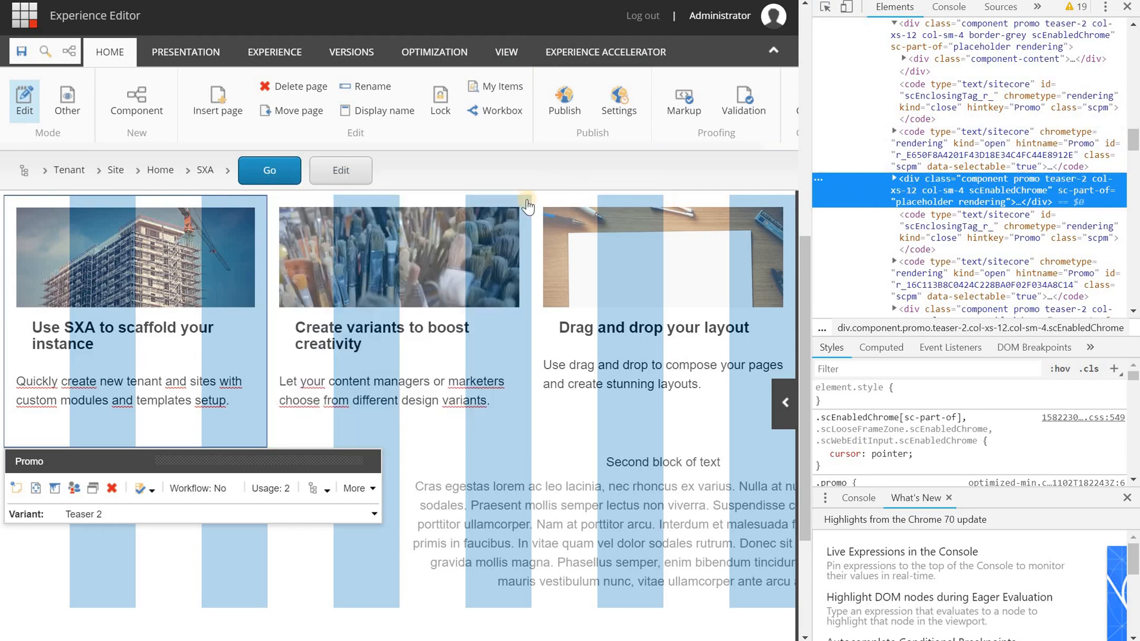
pyautogui.moveTo(500, 202)
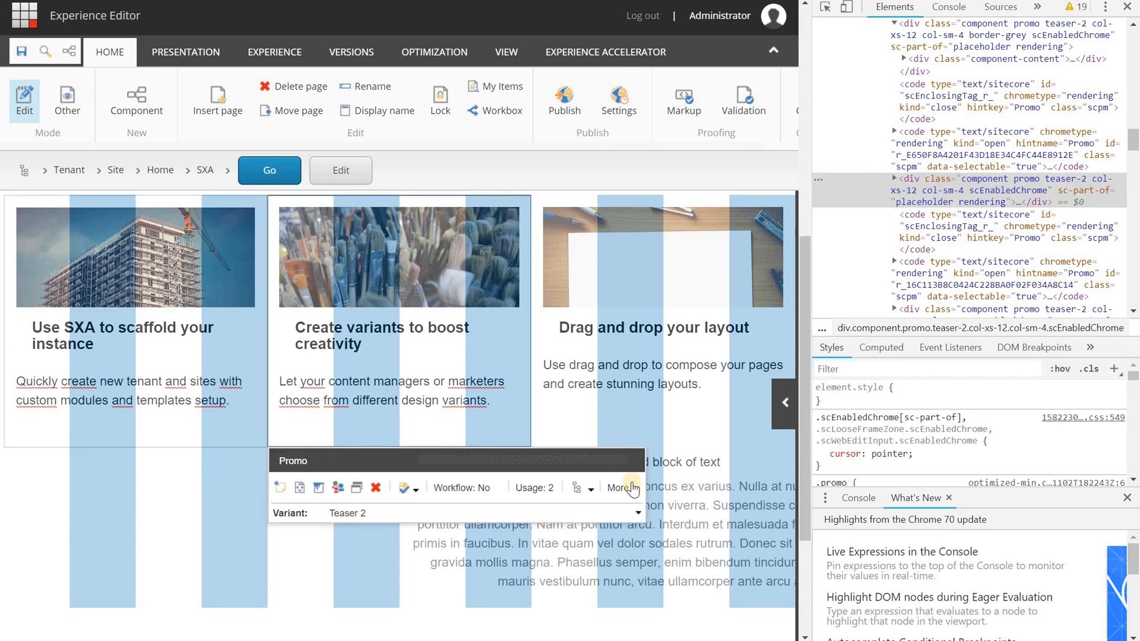
# - Give the second promo, Create variants to boost creativity, the Dark grey background style via its component properties
pyautogui.click(617, 487)
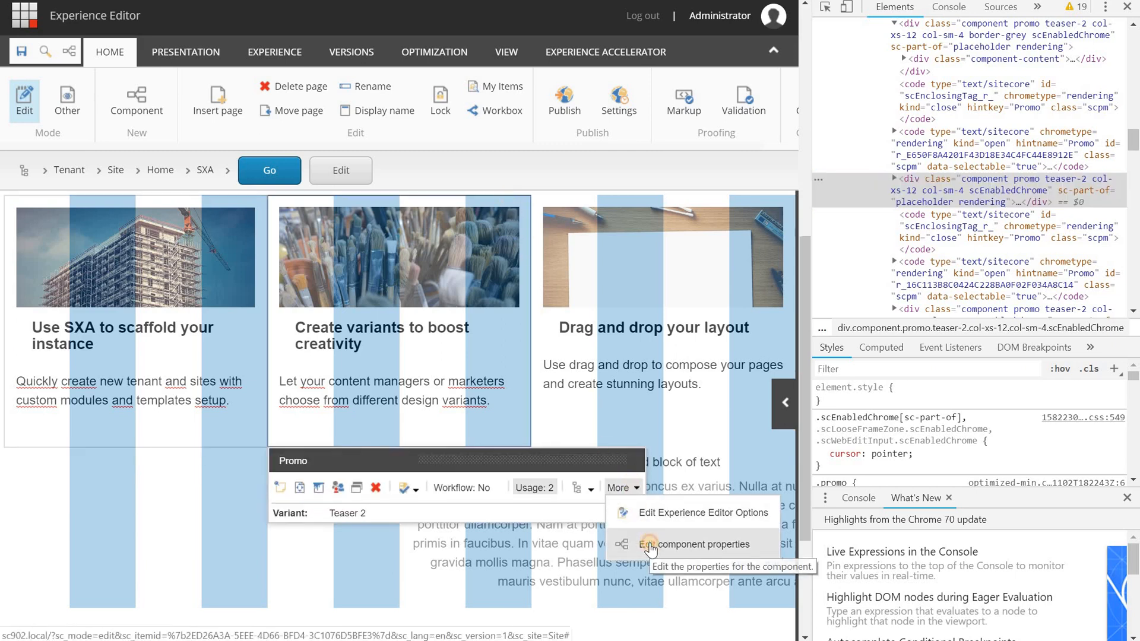
pyautogui.click(693, 544)
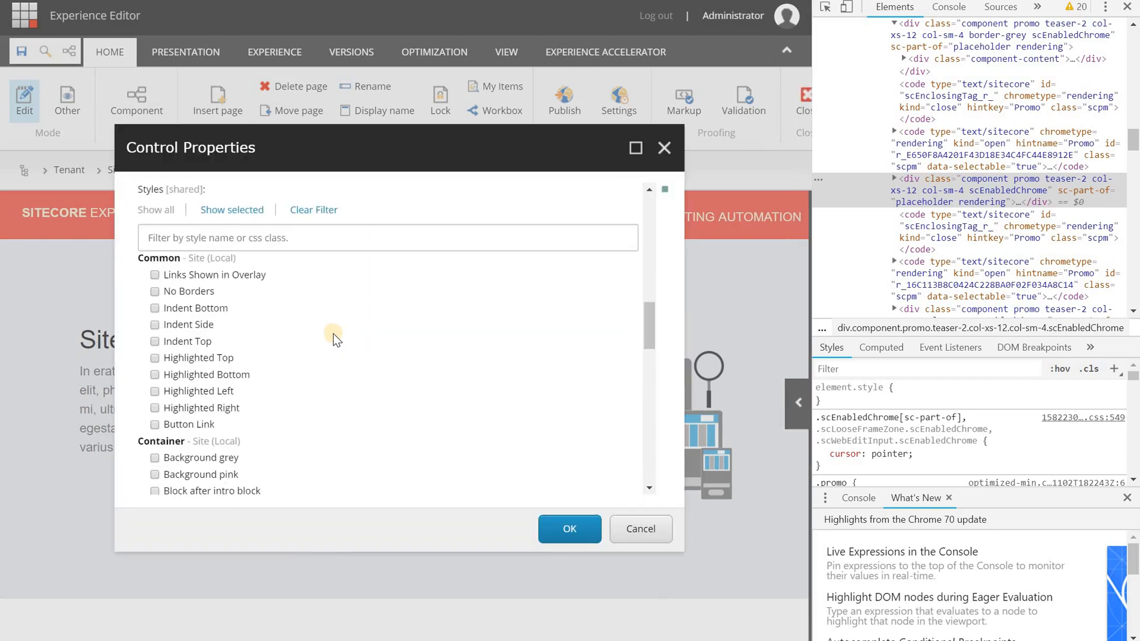
pyautogui.scroll(-3)
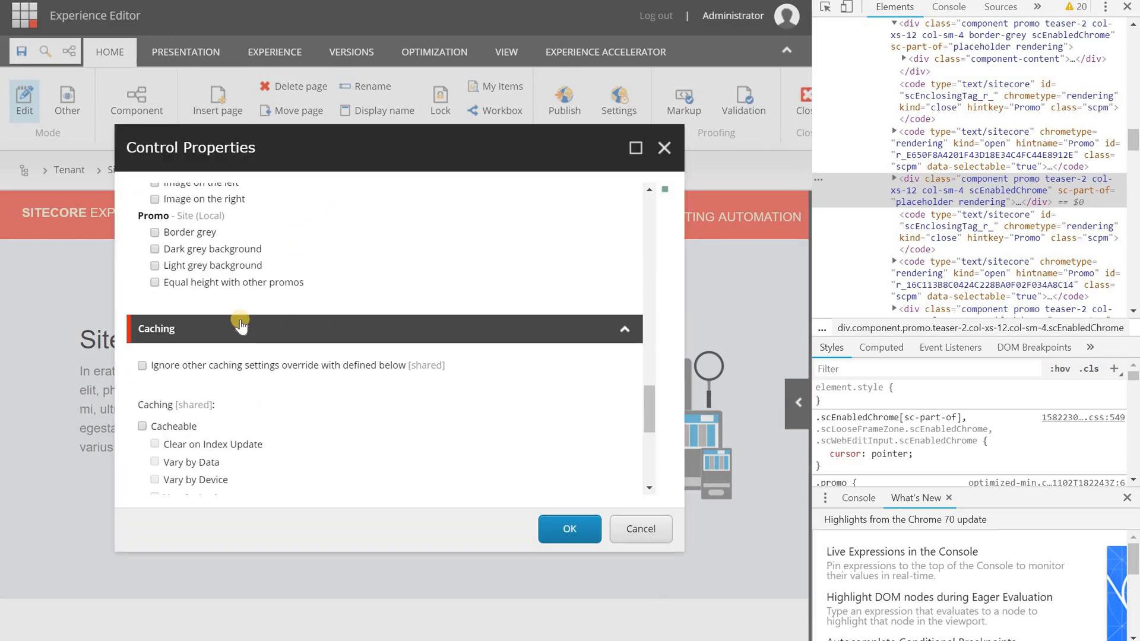
pyautogui.click(154, 249)
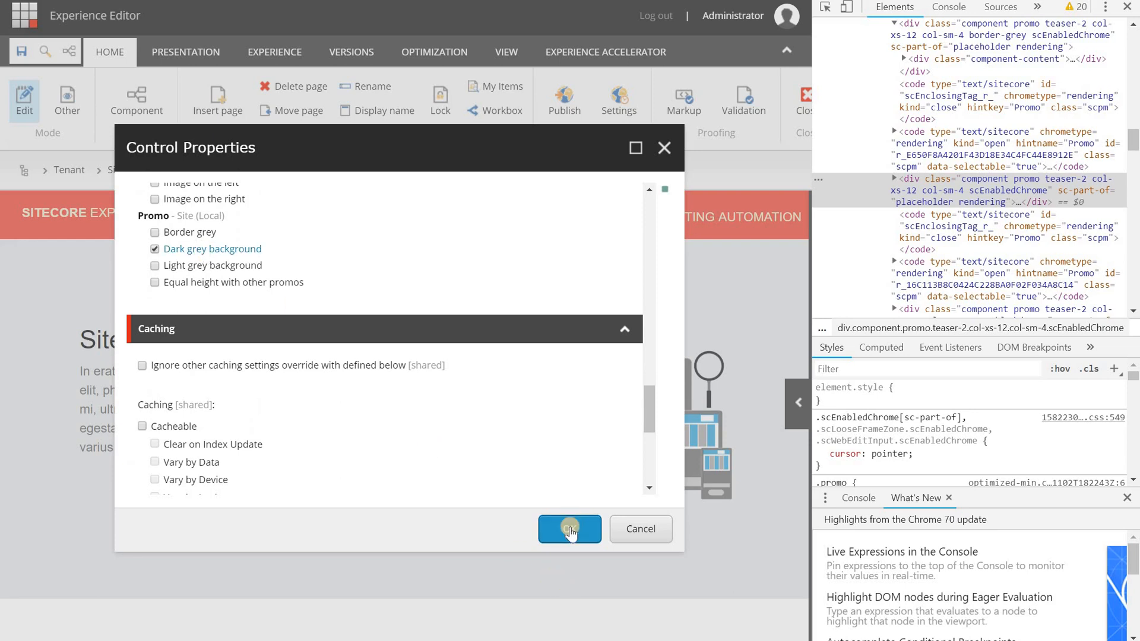
pyautogui.click(570, 529)
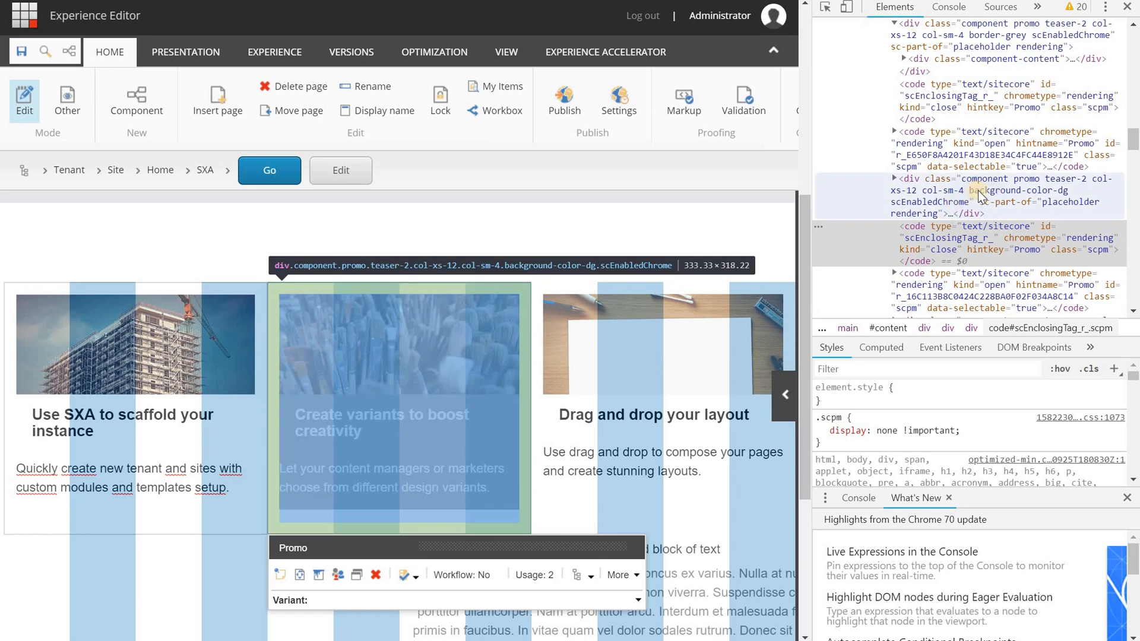
# - Confirm the second promo's background-color-dg class in DevTools and close the developer tools
pyautogui.click(986, 190)
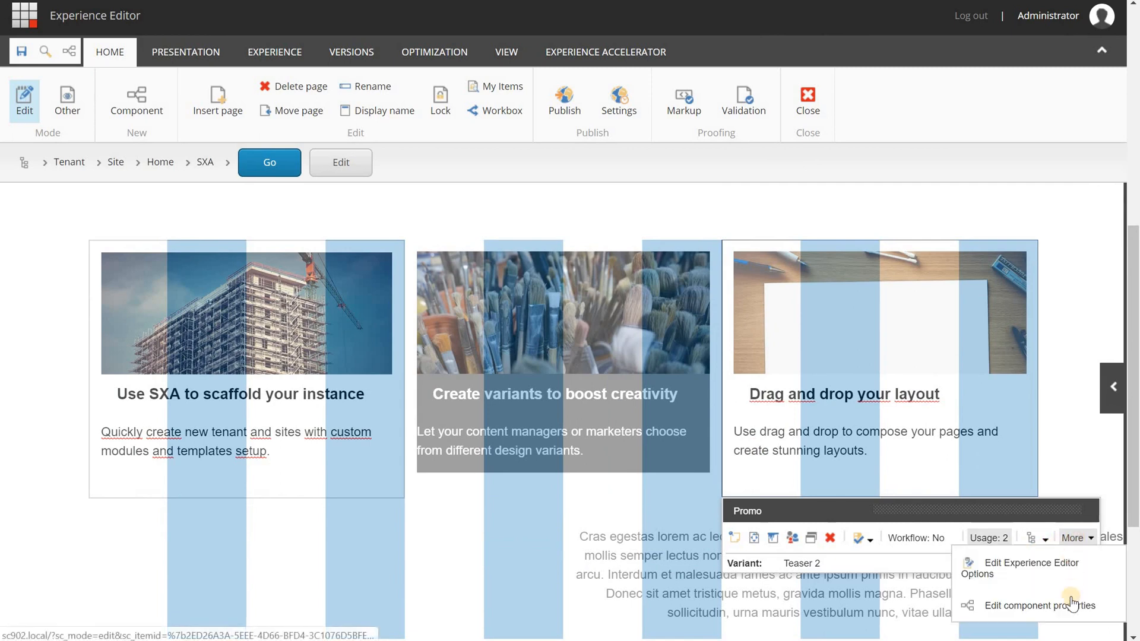
# - Give the third promo, Drag and drop your layout, the Border grey and Light grey background styles
pyautogui.click(1037, 605)
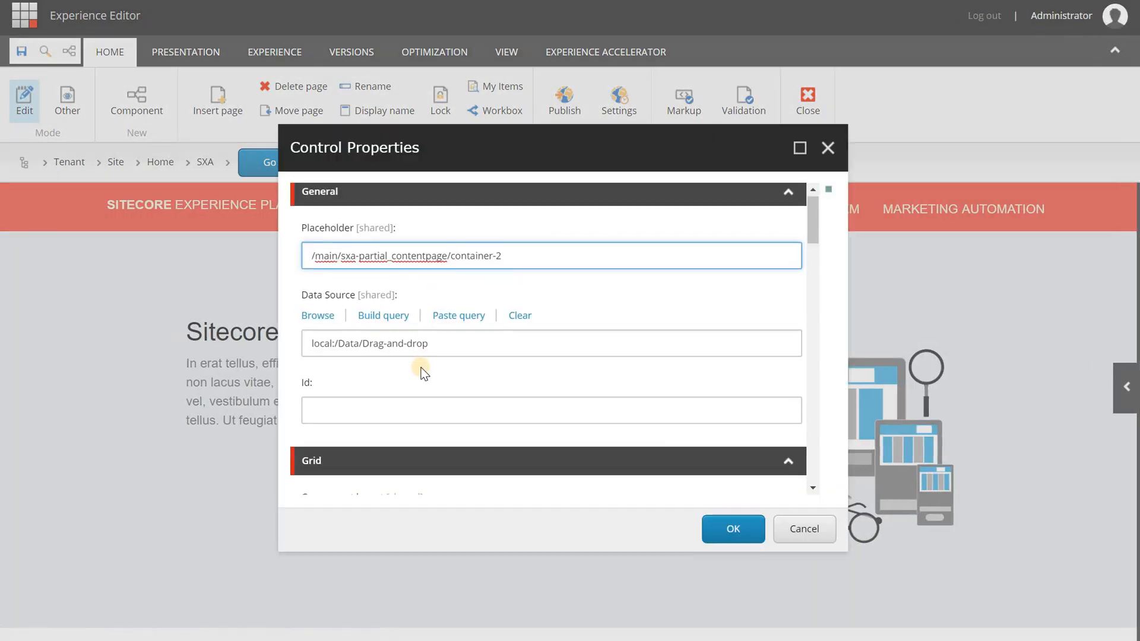
pyautogui.scroll(-3)
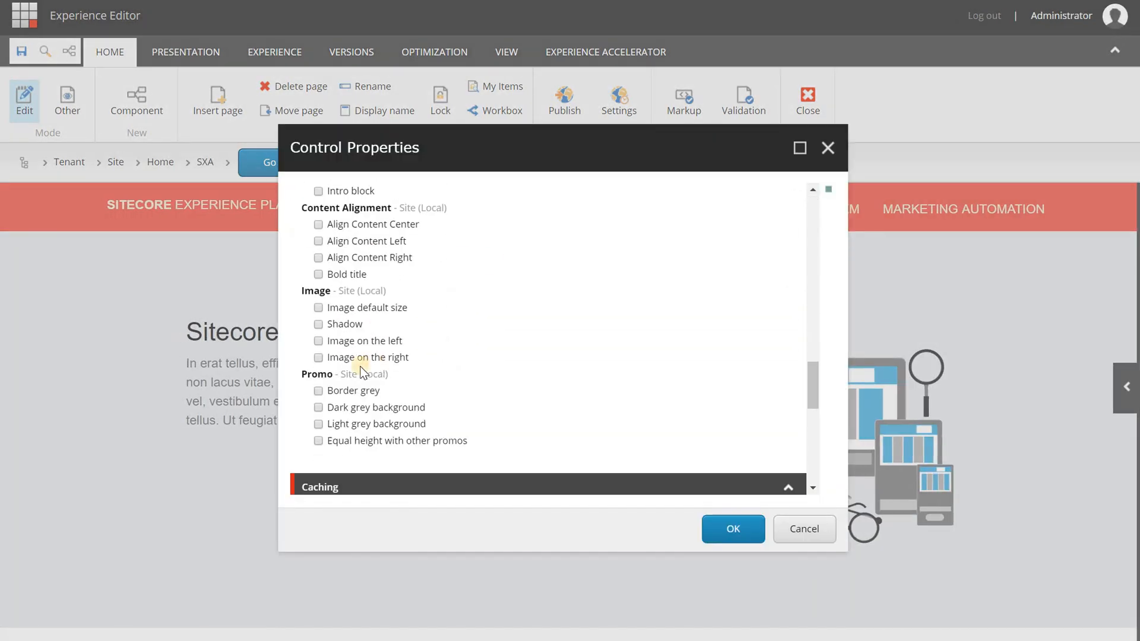
pyautogui.click(318, 390)
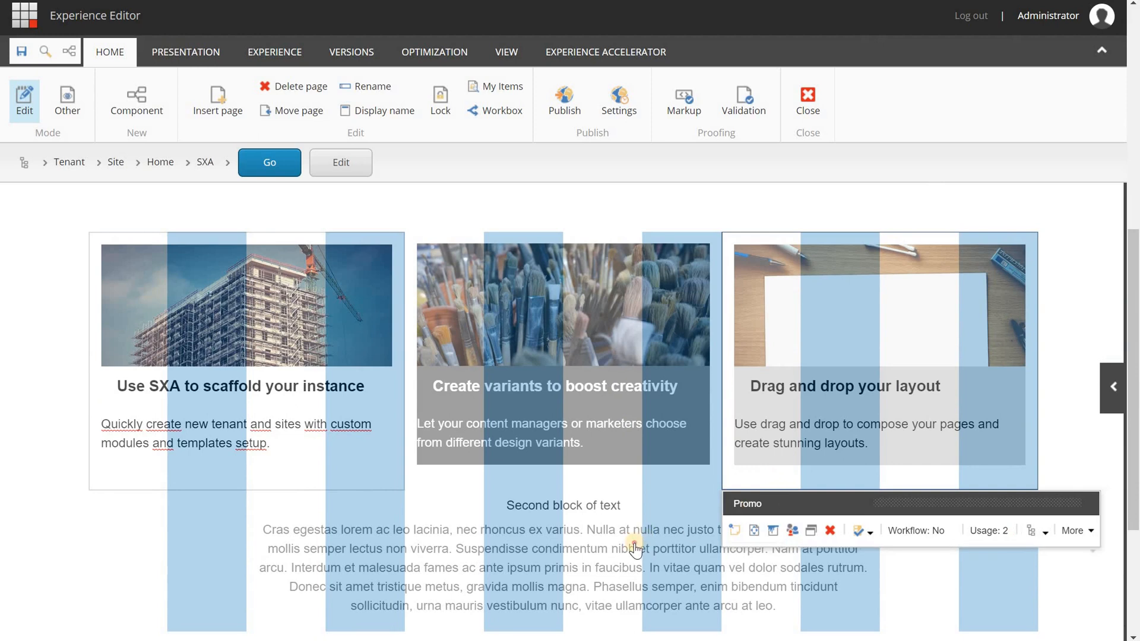
pyautogui.click(634, 546)
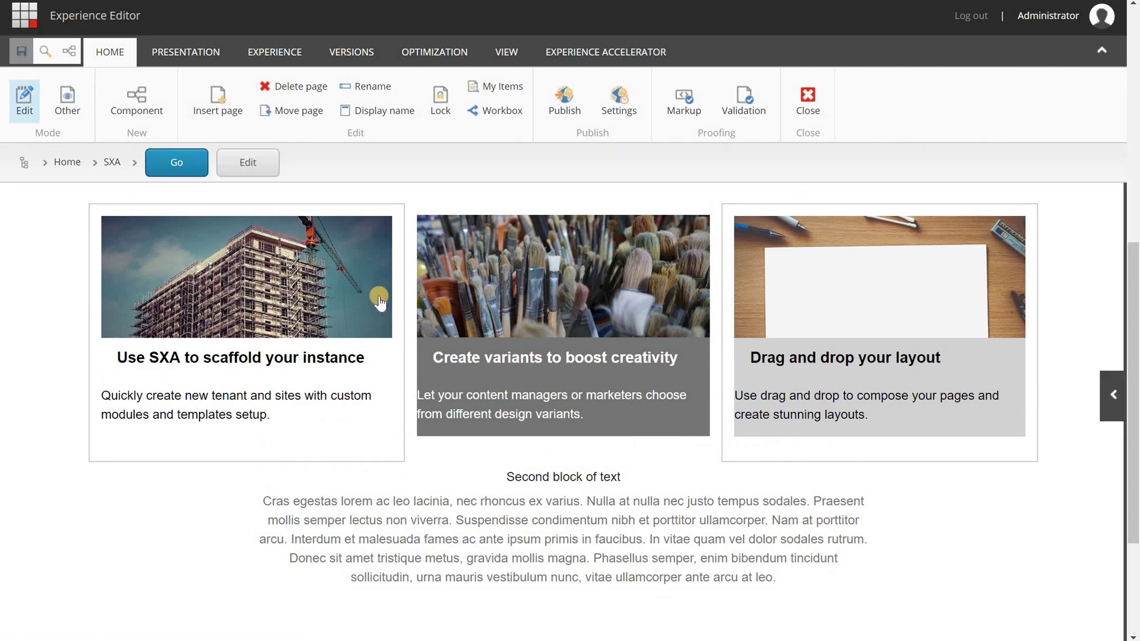
pyautogui.moveTo(378, 298)
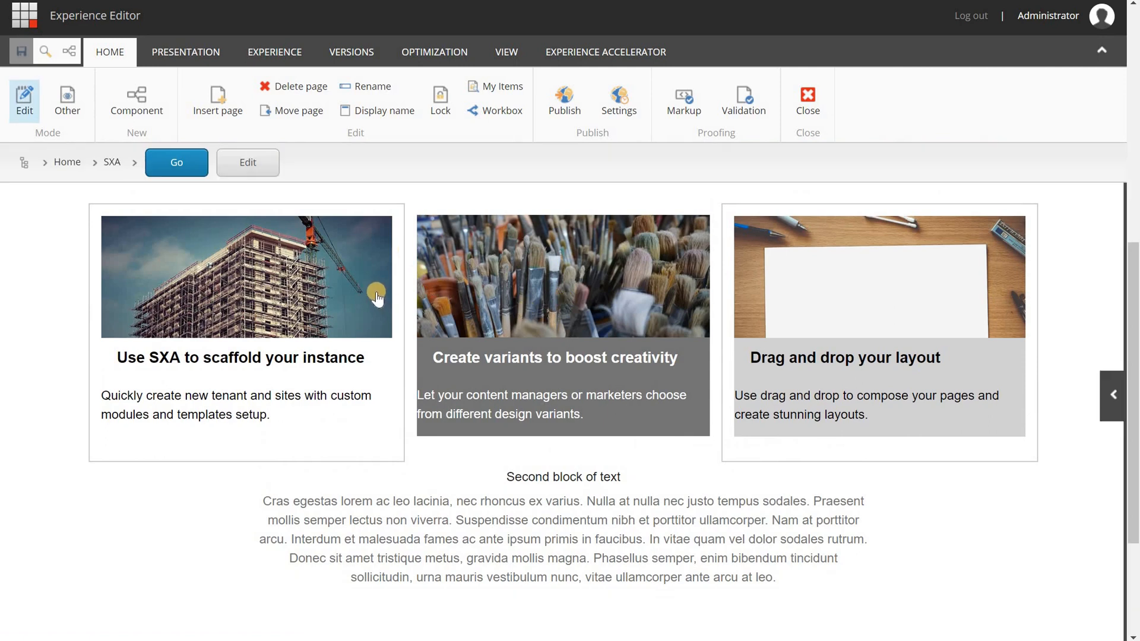
pyautogui.moveTo(375, 309)
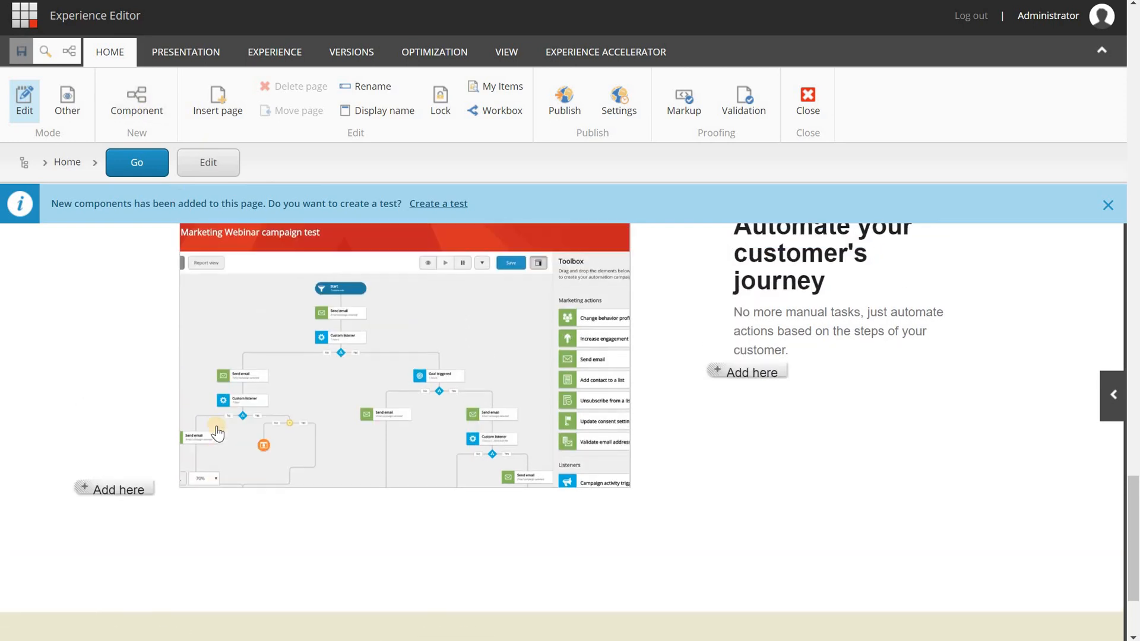
pyautogui.scroll(-3)
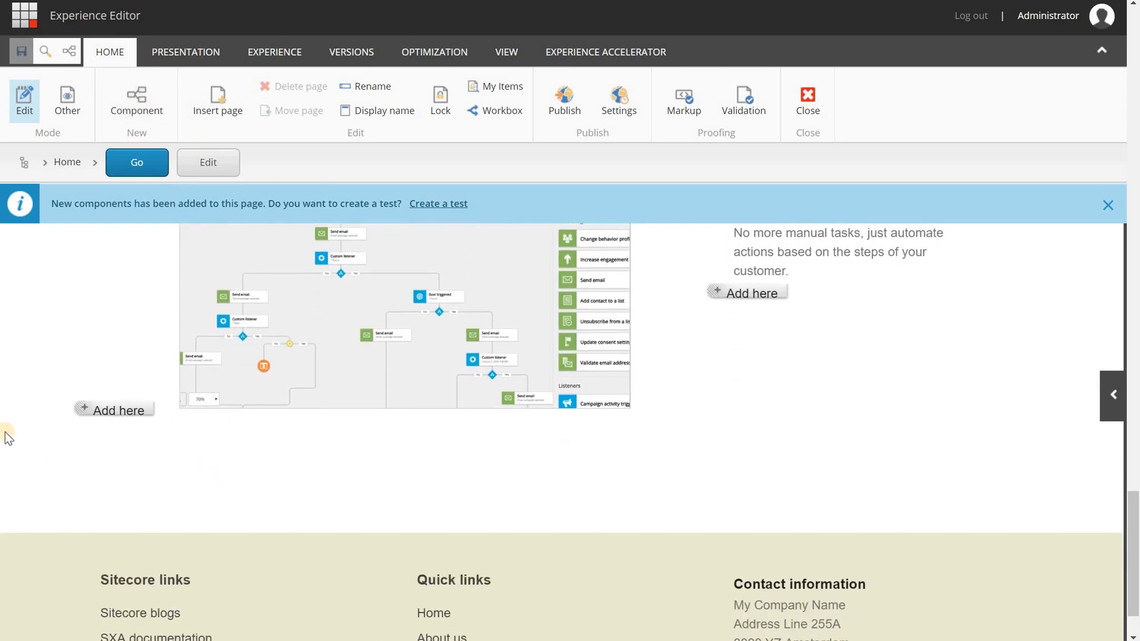
pyautogui.moveTo(852, 544)
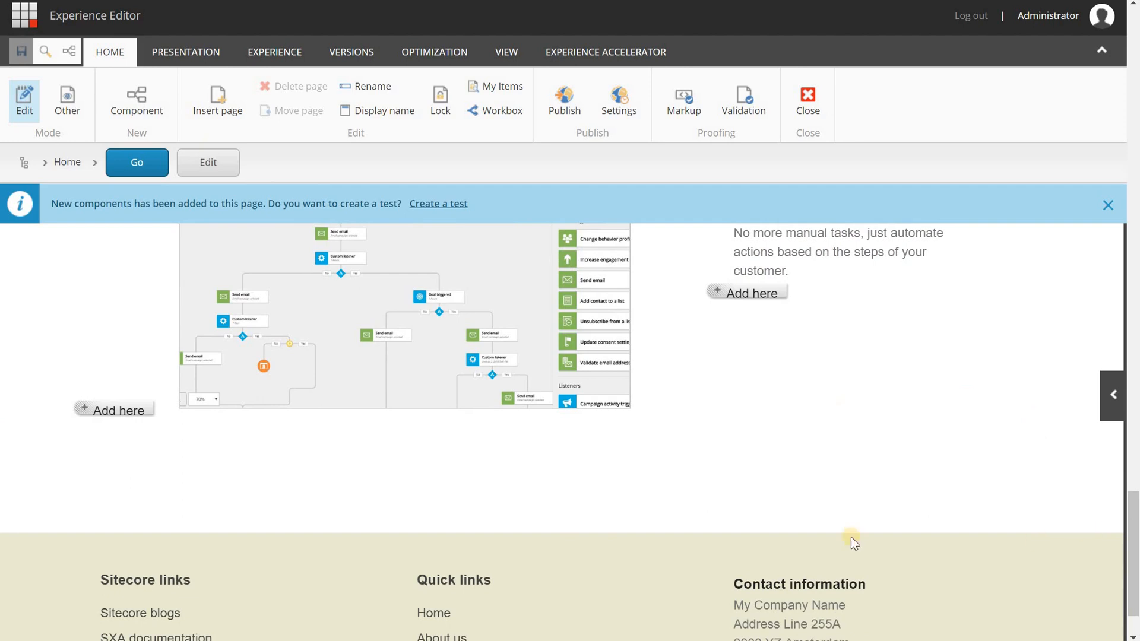
pyautogui.scroll(3)
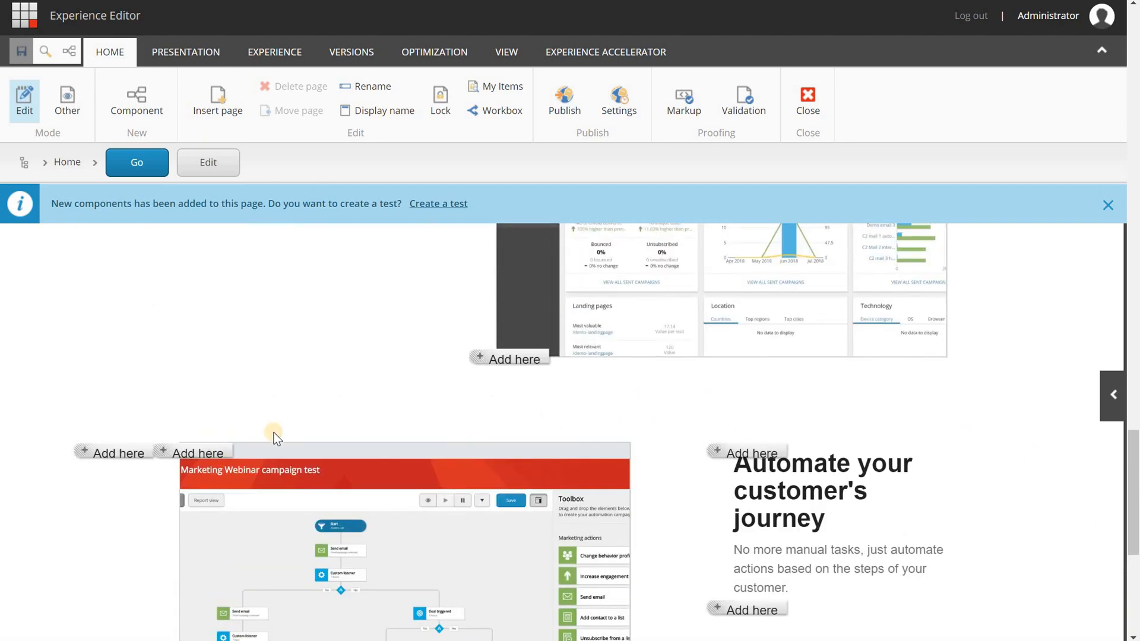
pyautogui.moveTo(526, 456)
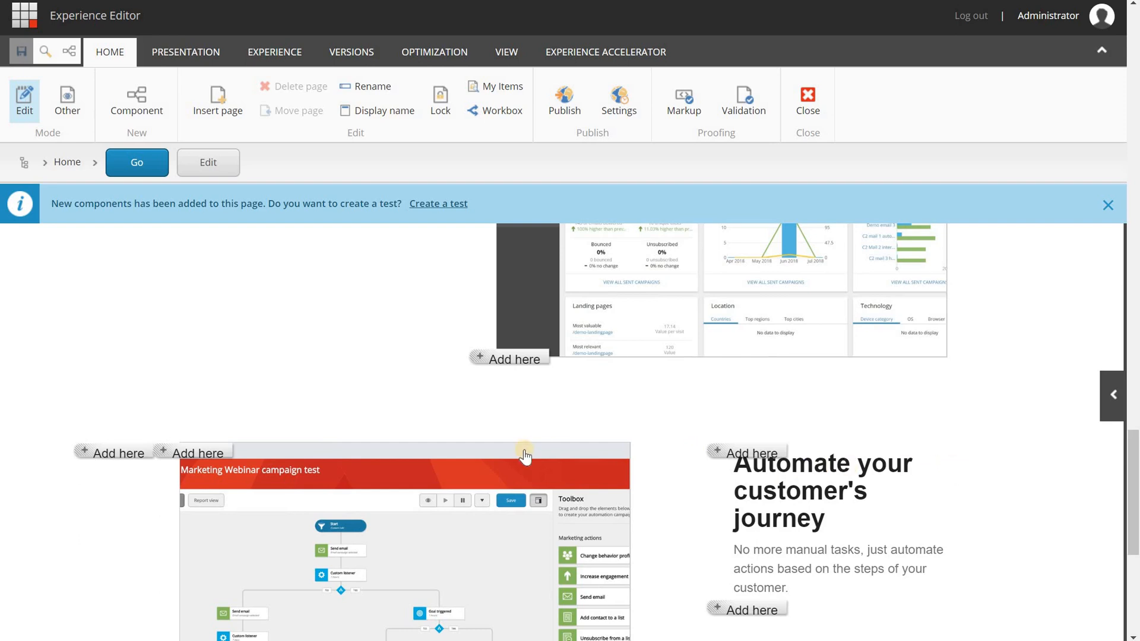
pyautogui.scroll(-3)
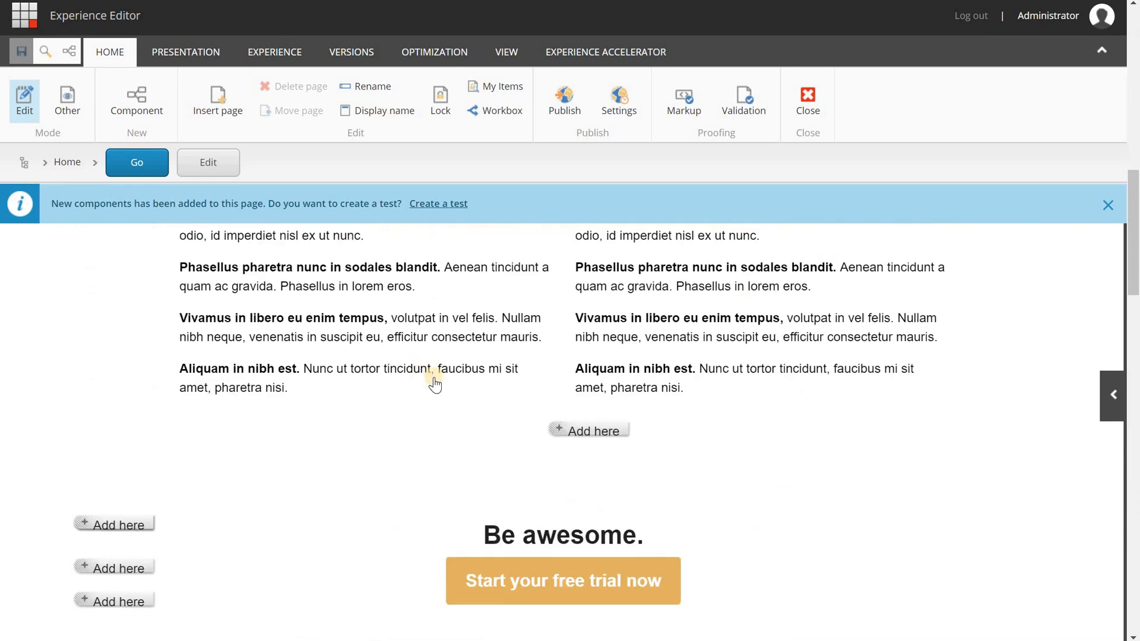
pyautogui.scroll(-3)
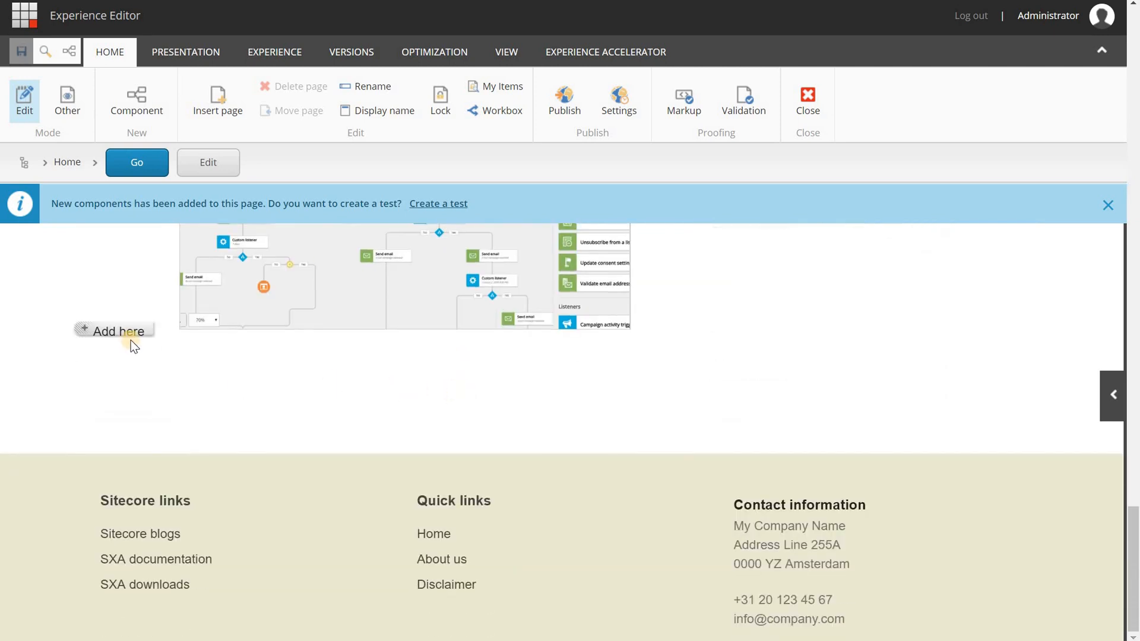
pyautogui.click(113, 331)
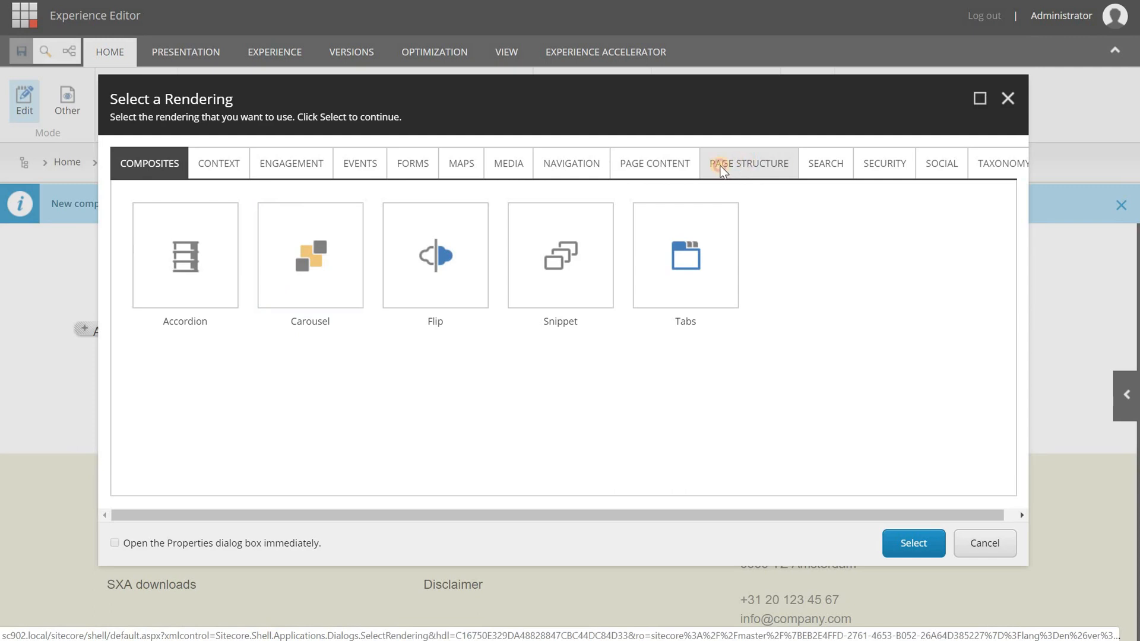
# - Insert a Container from Page Structure into the bottom placeholder and reach its further options
pyautogui.click(724, 162)
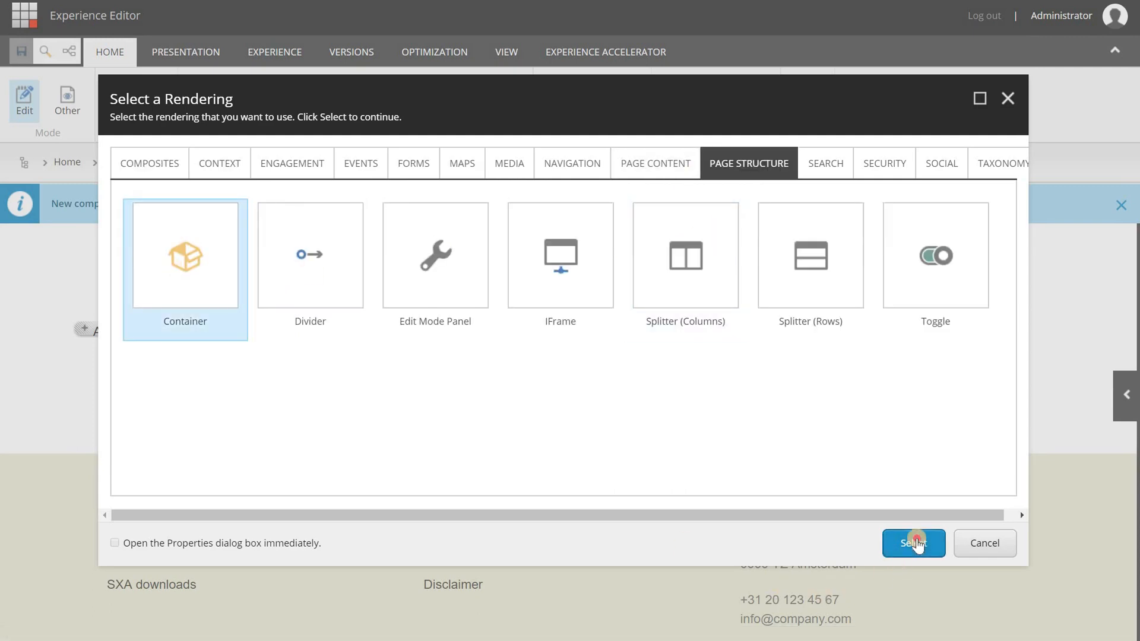
pyautogui.click(914, 543)
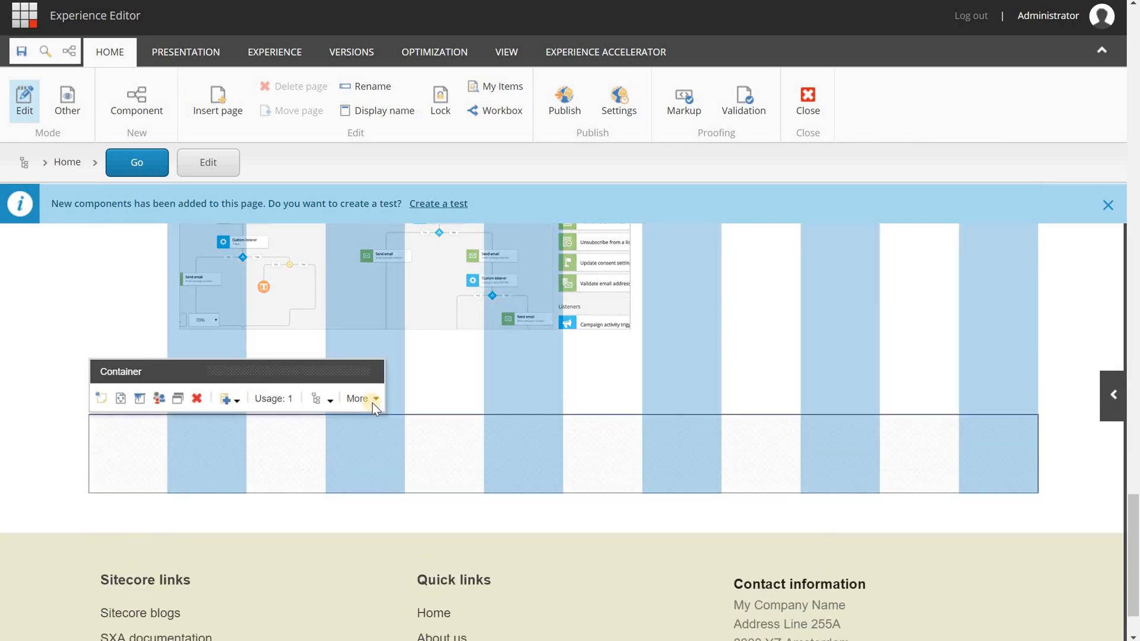
pyautogui.click(361, 399)
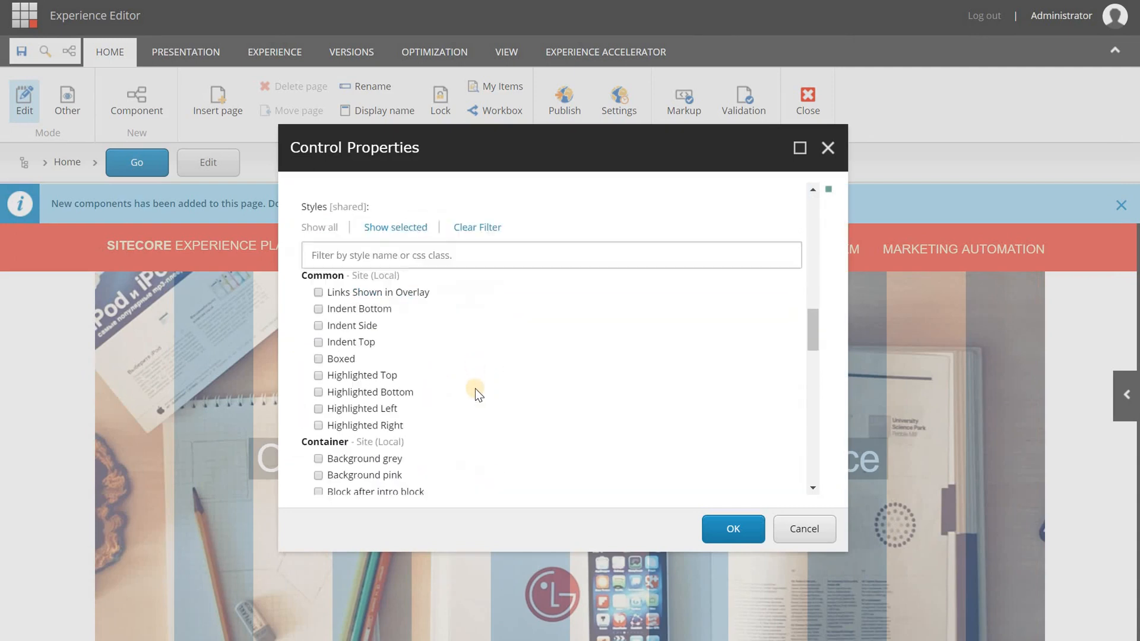
# - Apply the Full width container and Background pink styles to the new container
pyautogui.scroll(-3)
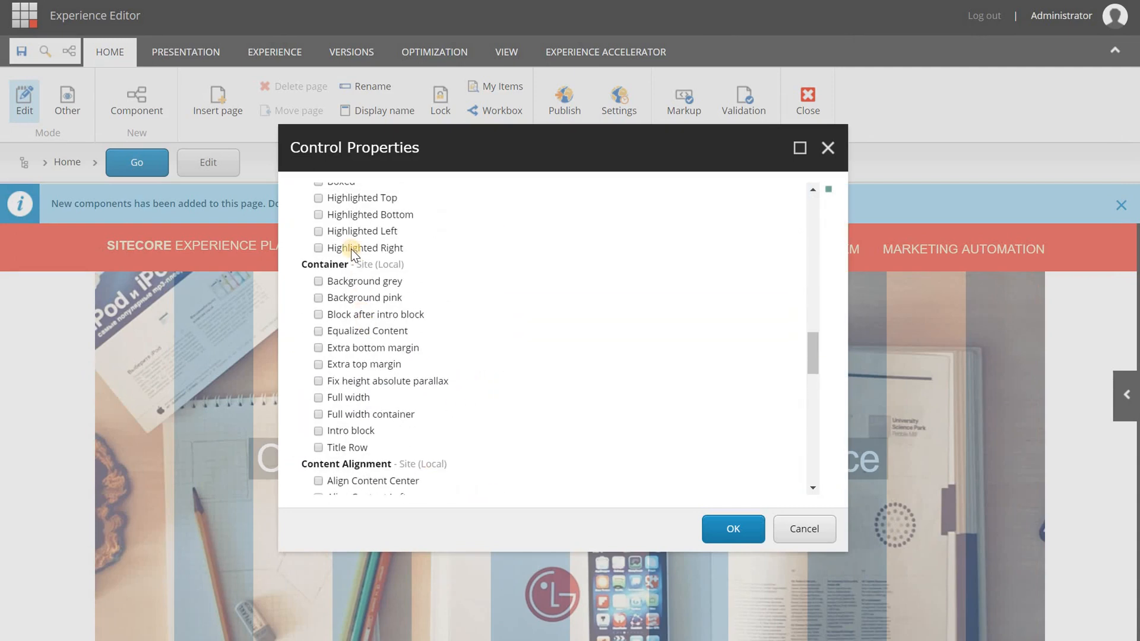
pyautogui.moveTo(320, 418)
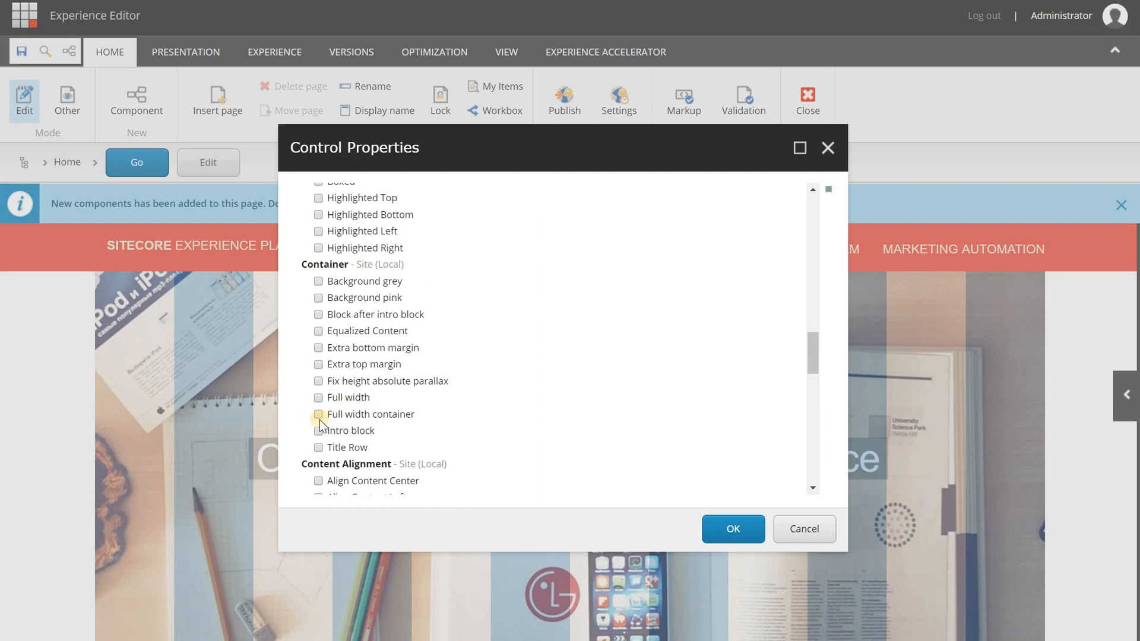
pyautogui.click(318, 414)
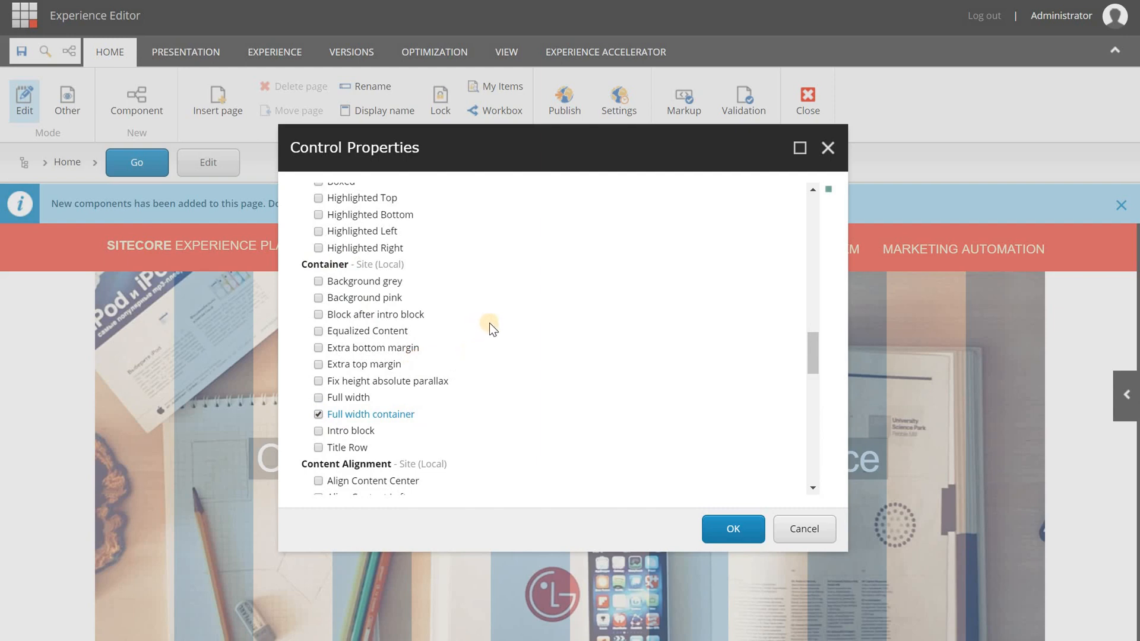
pyautogui.moveTo(370, 300)
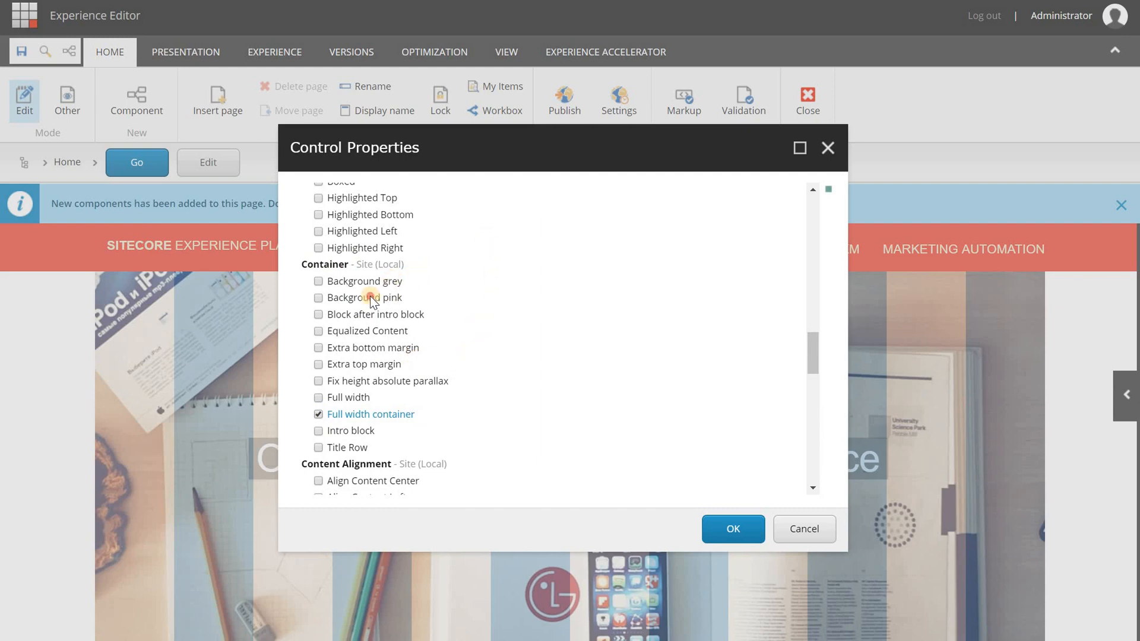
pyautogui.click(318, 297)
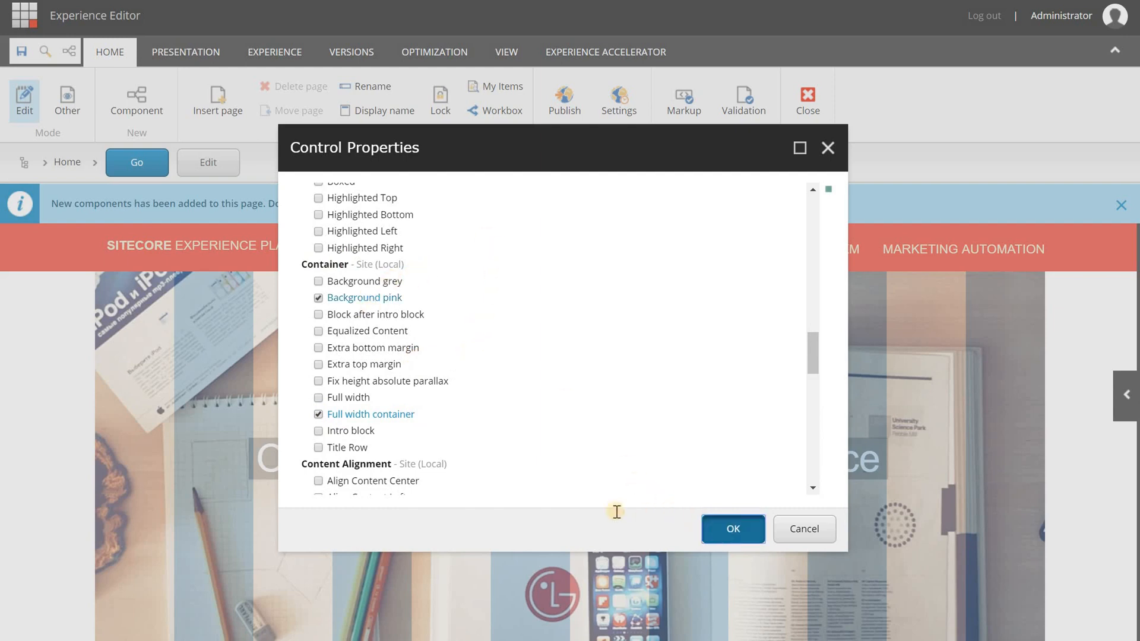
pyautogui.click(733, 529)
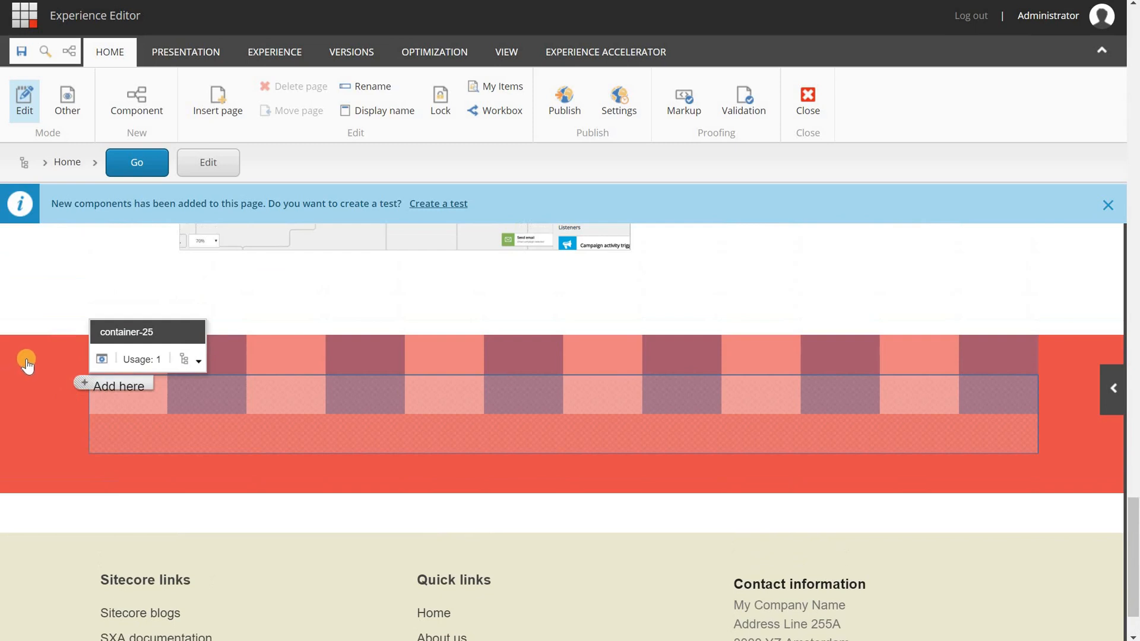
pyautogui.moveTo(29, 399)
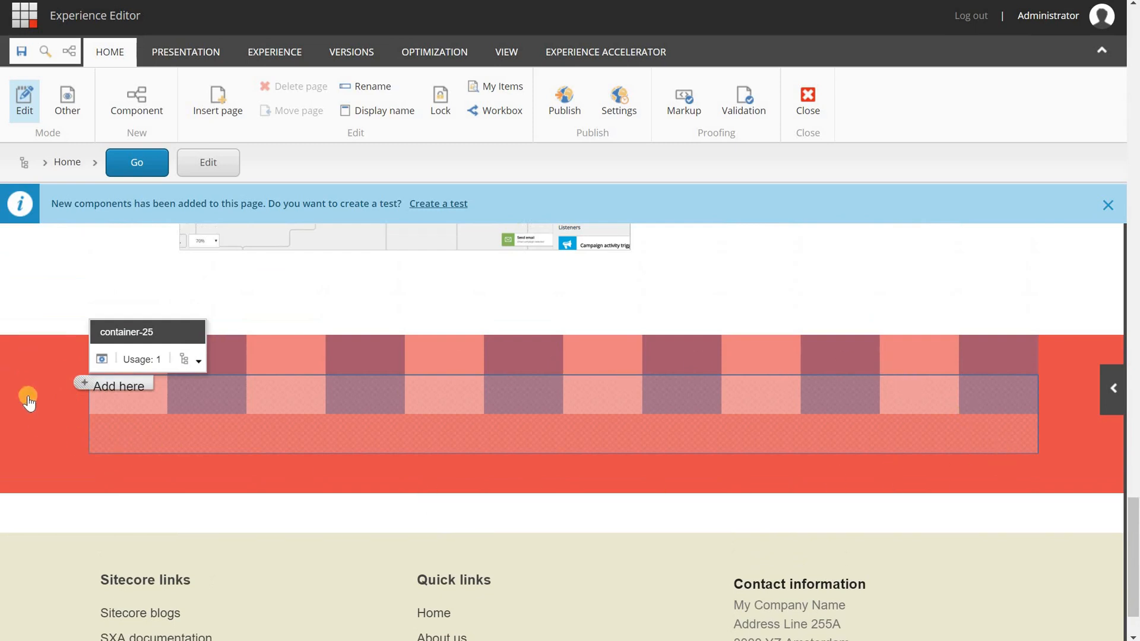
pyautogui.moveTo(829, 344)
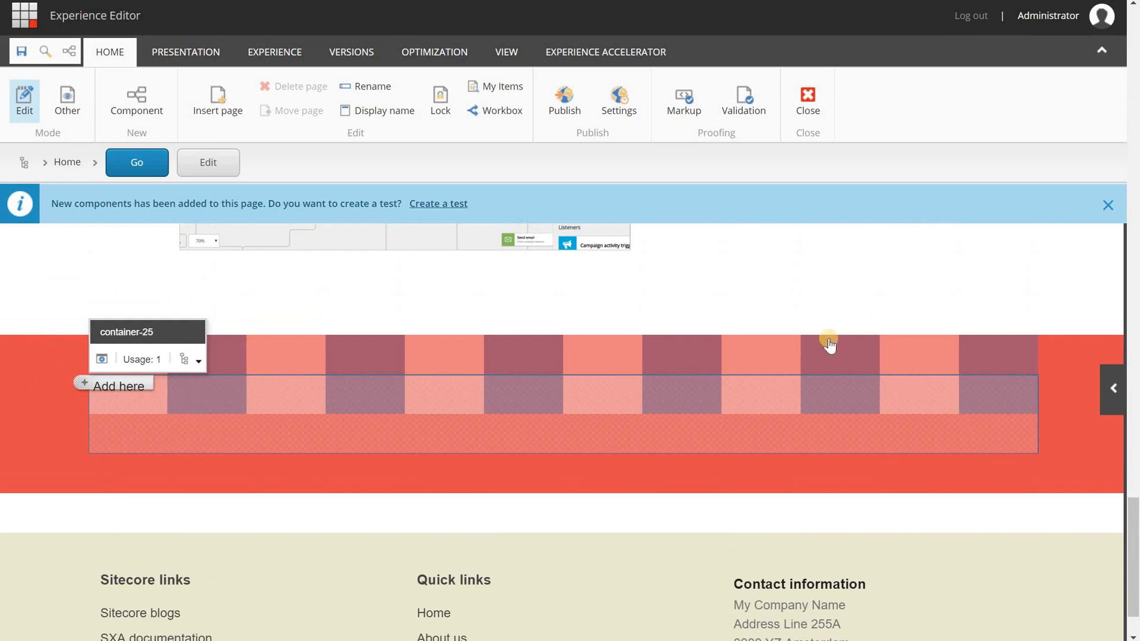
pyautogui.moveTo(444, 323)
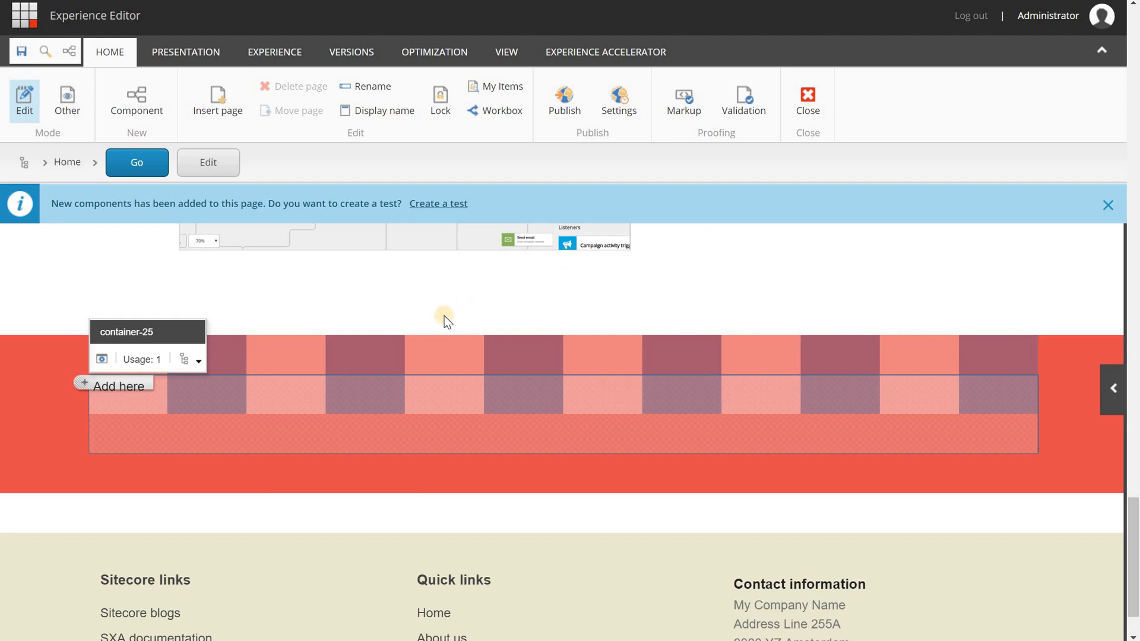
pyautogui.moveTo(172, 372)
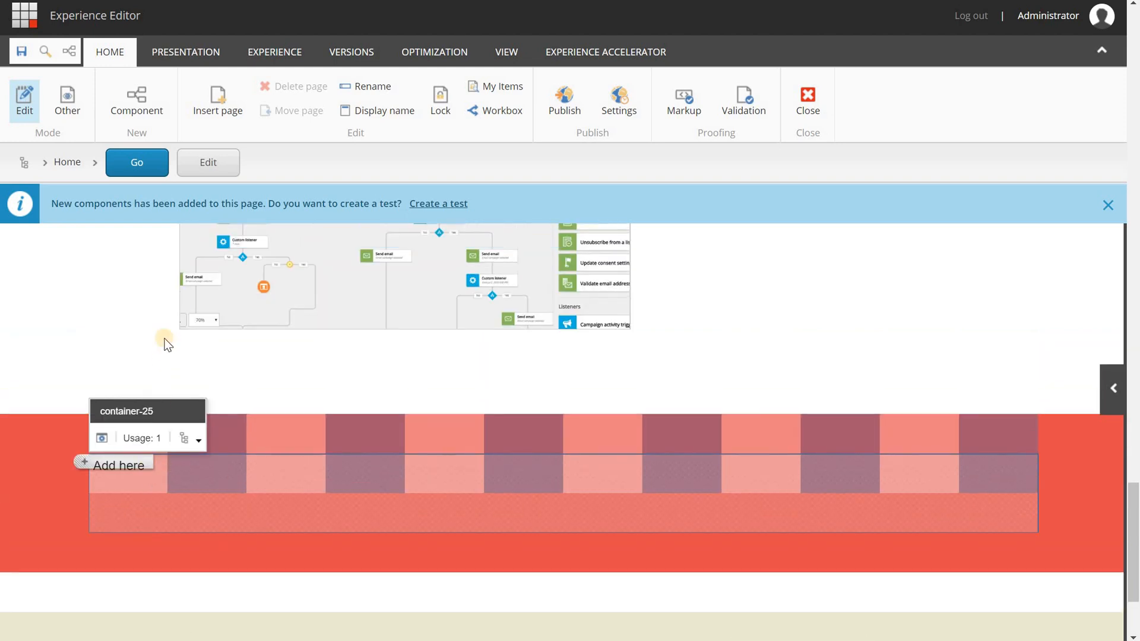
pyautogui.moveTo(206, 259)
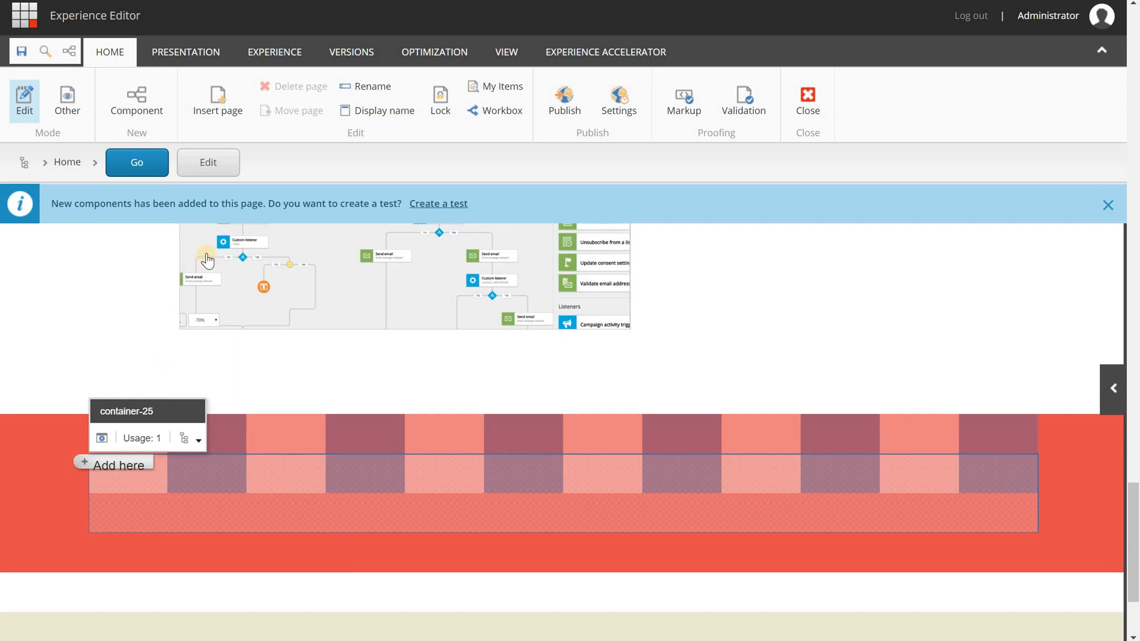